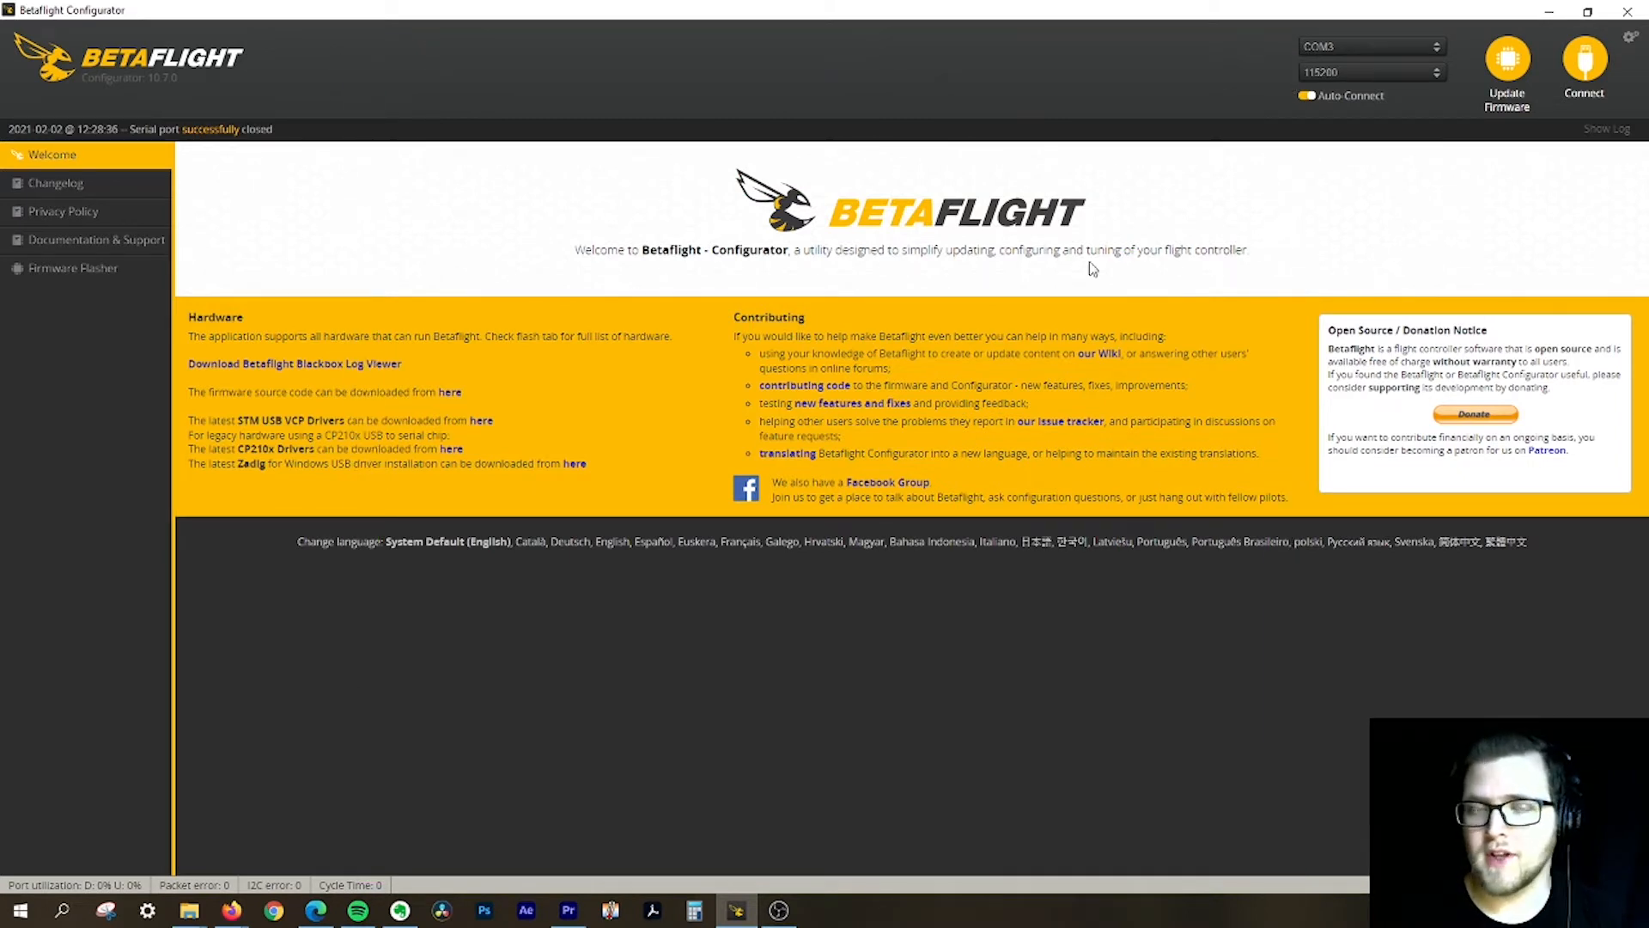
mouse_move(326, 324)
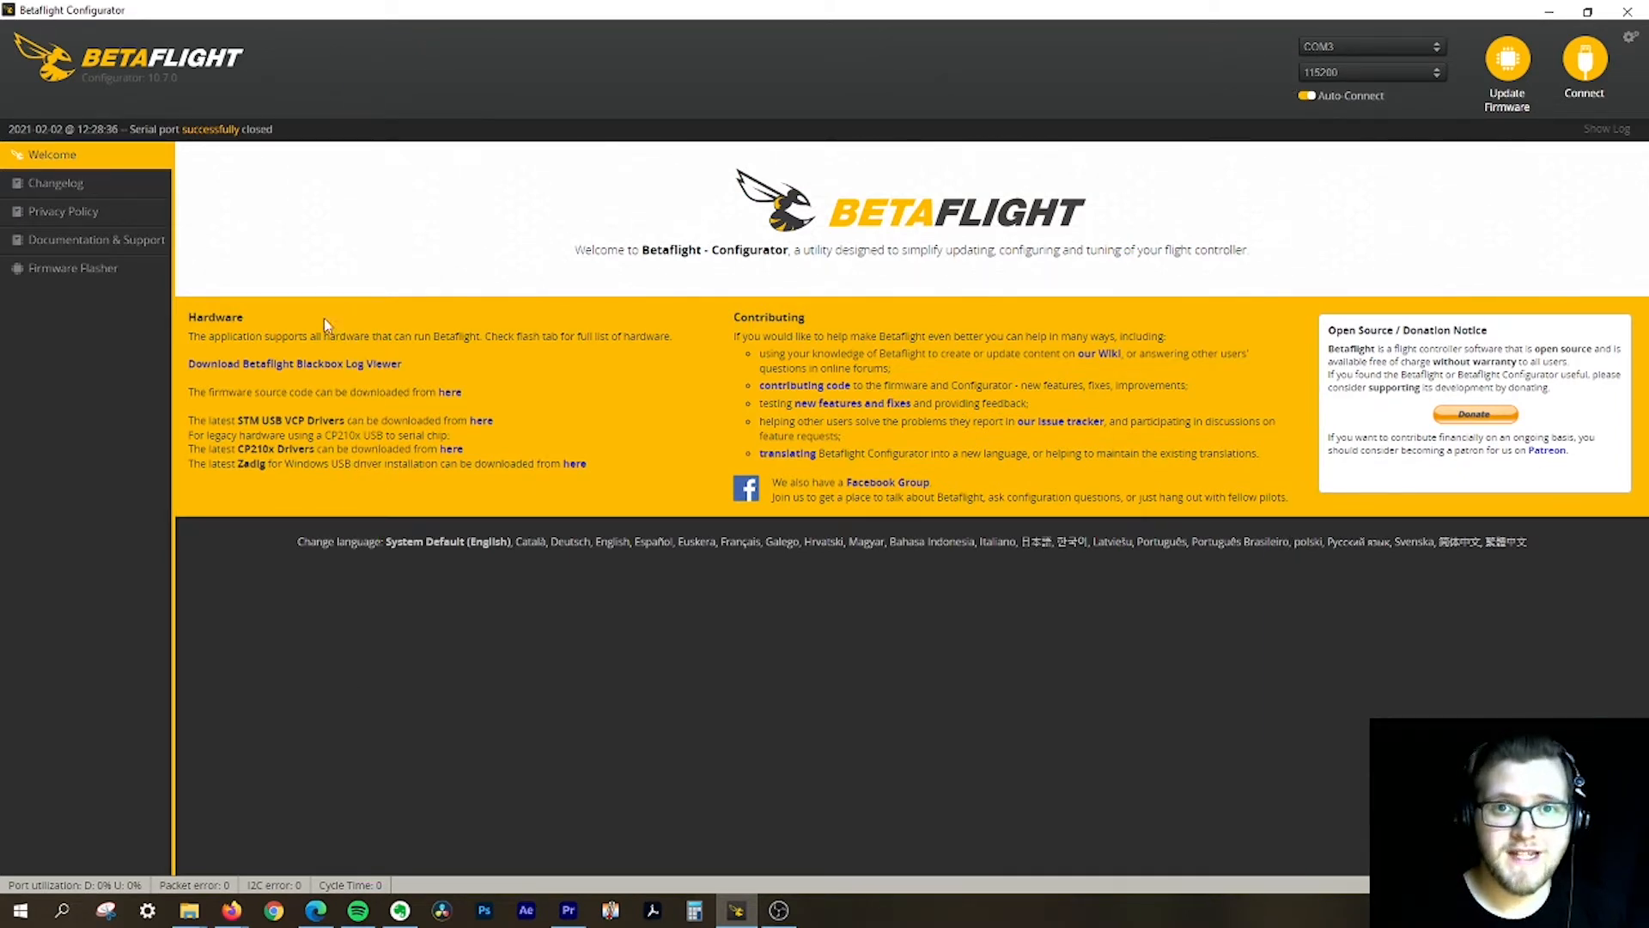
mouse_move(294, 252)
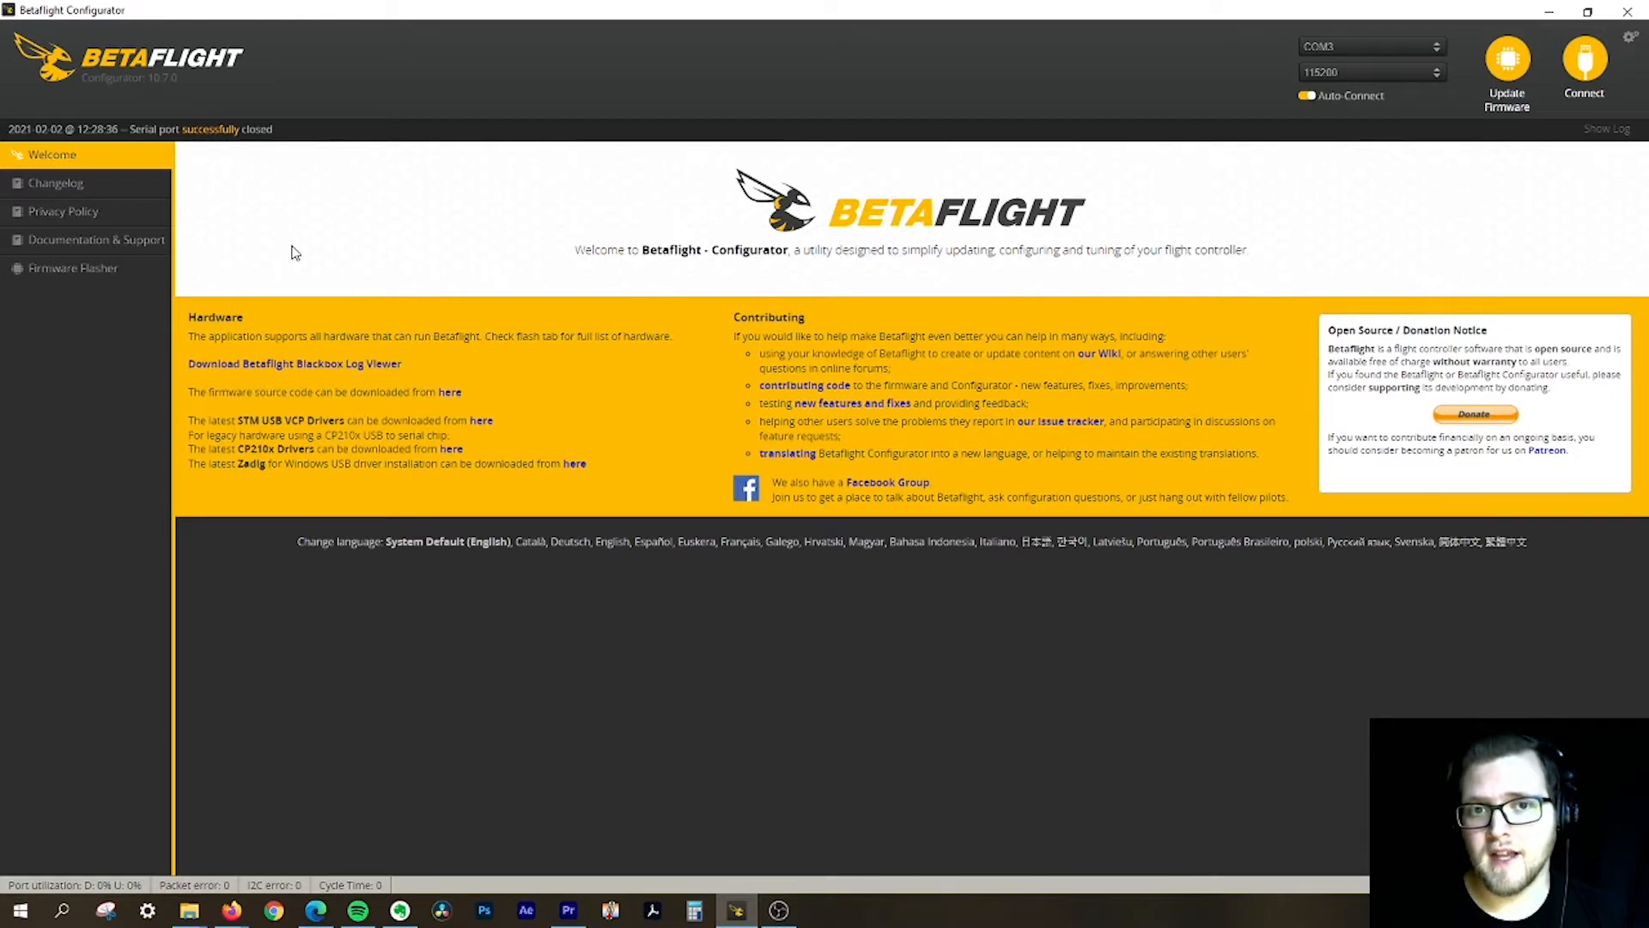
mouse_move(1551, 50)
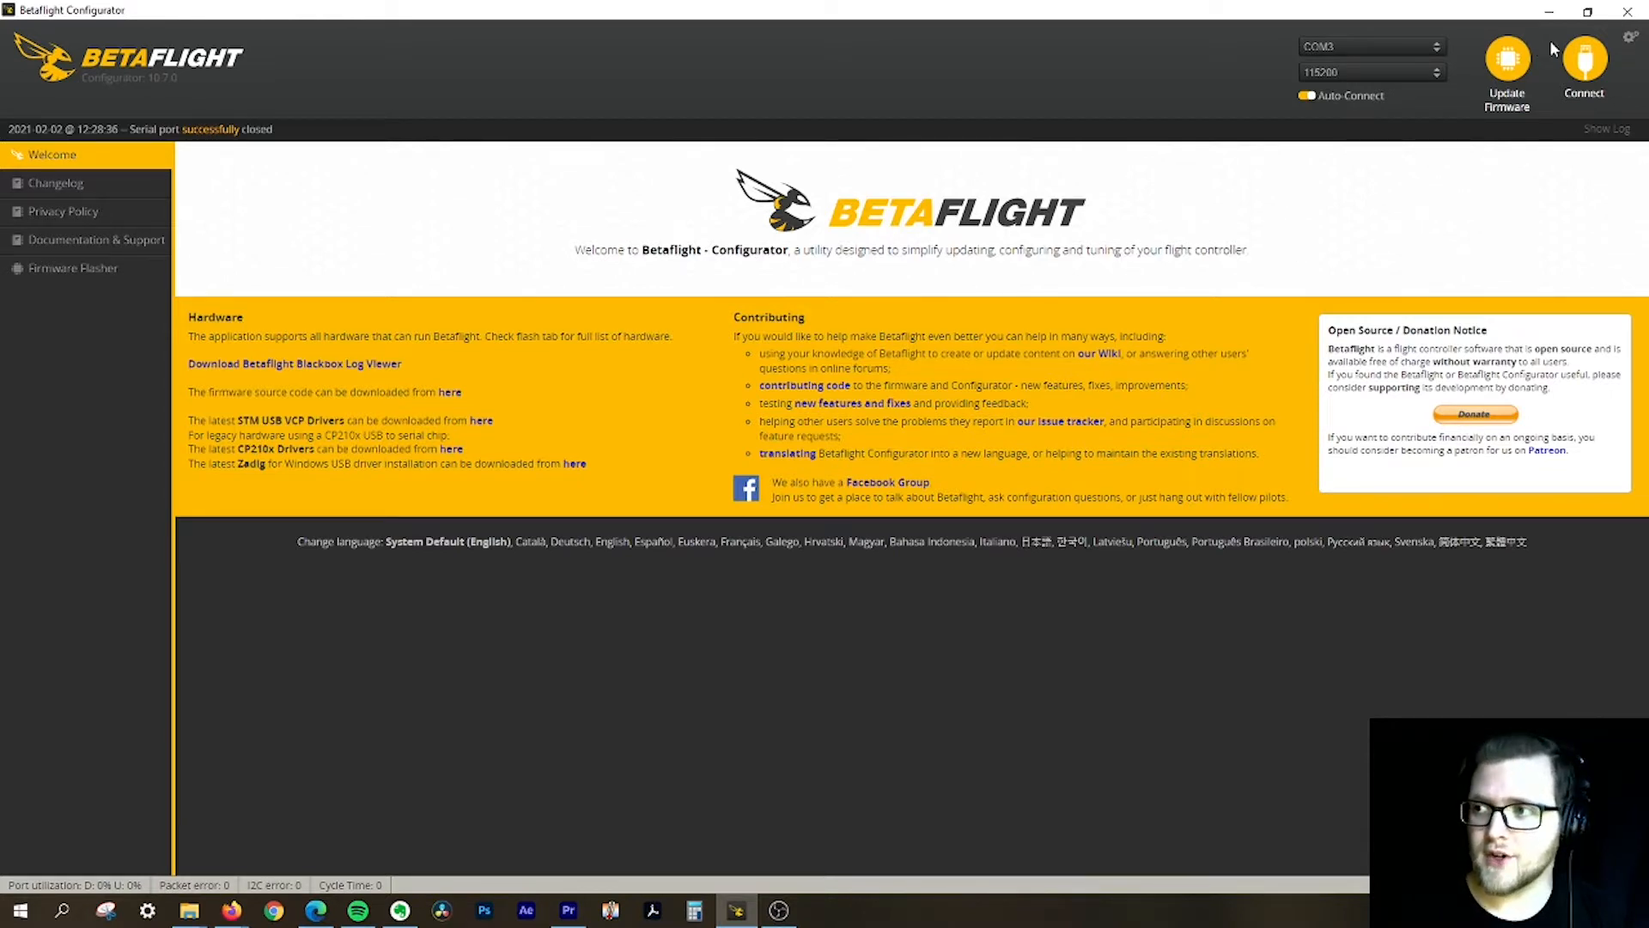
Connect to the flight controller and bring up the CLI console
left_click(1584, 64)
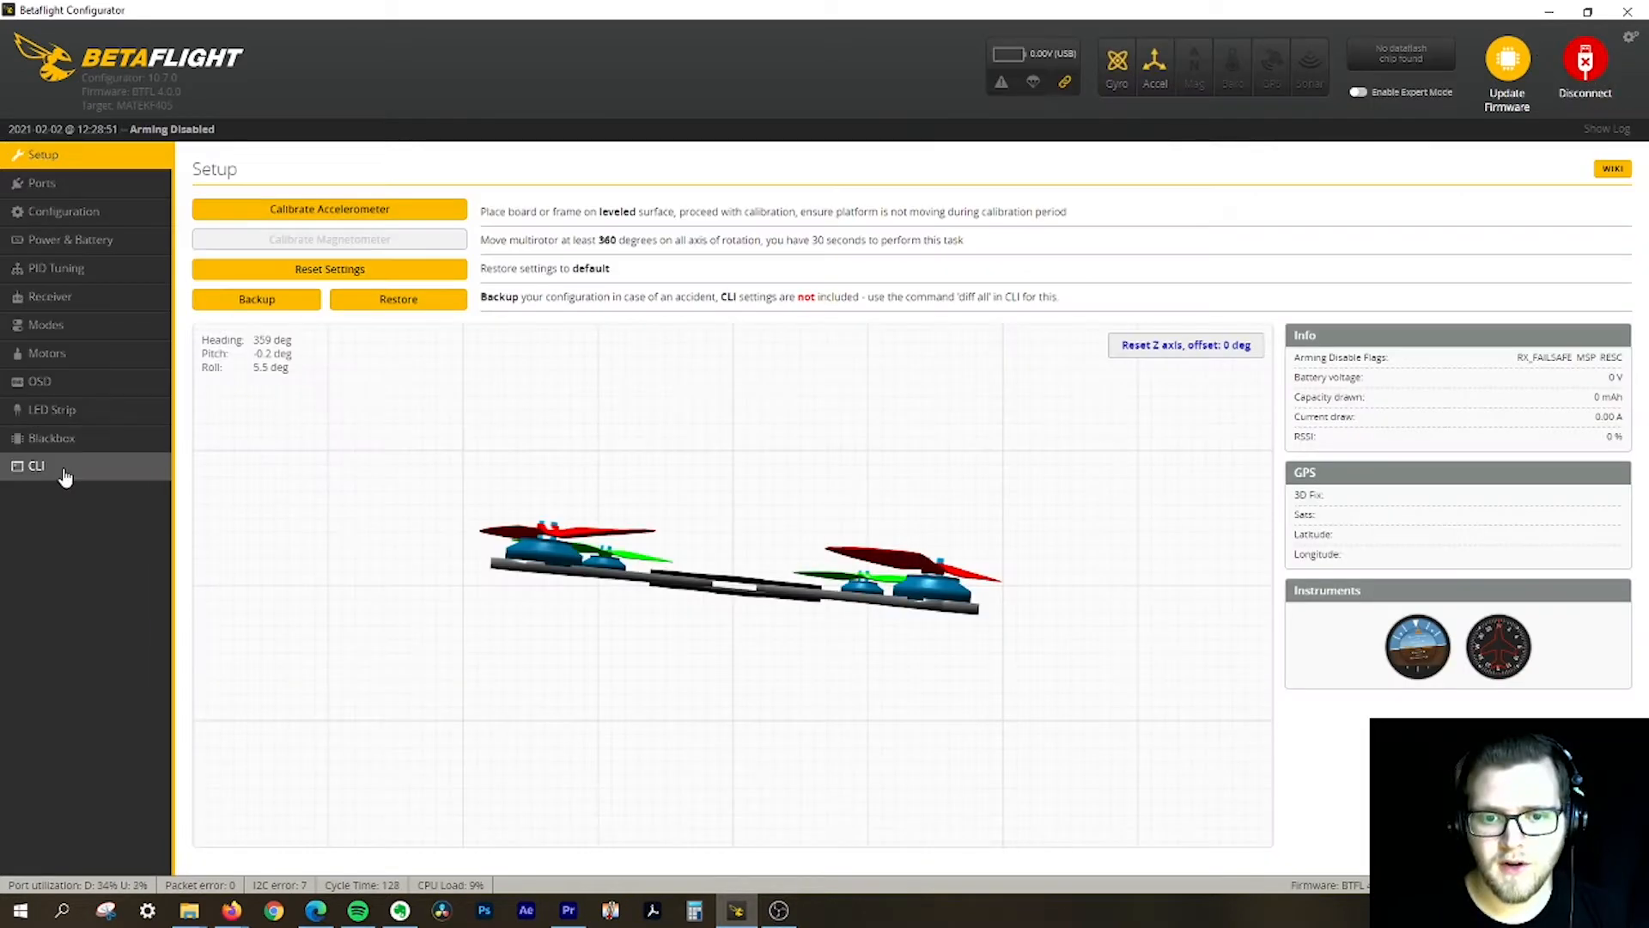
left_click(36, 465)
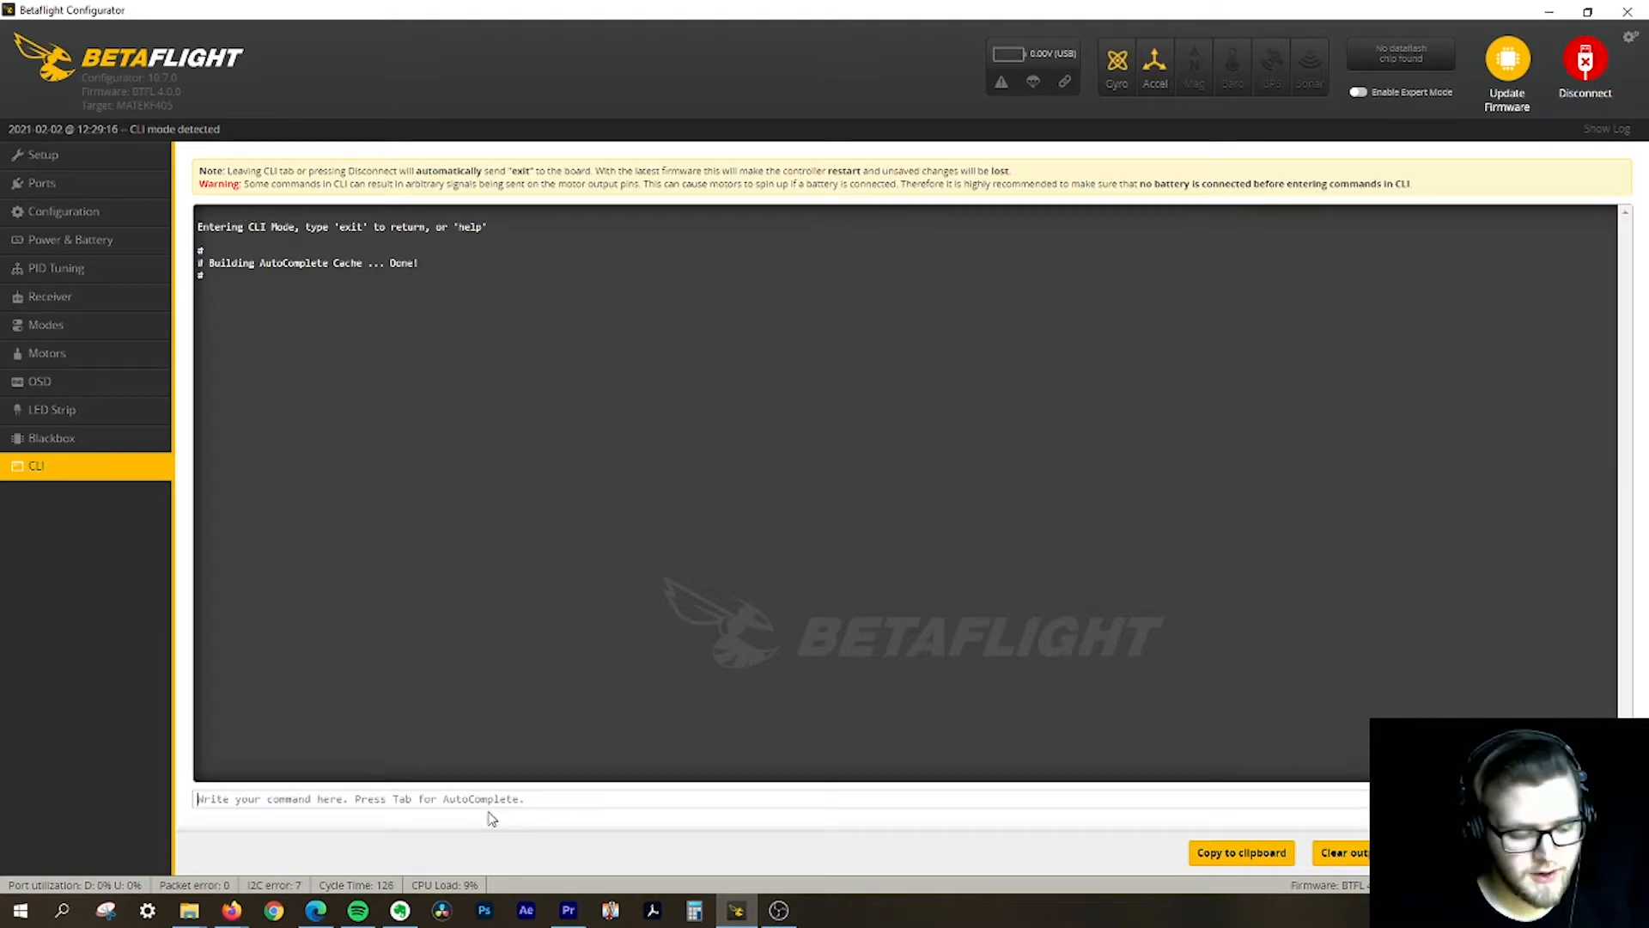
Run 'get vtx' to list the VTX settings, showing vtx_power = 1 and vtx_low_power_disarm = OFF
type("Get VTX")
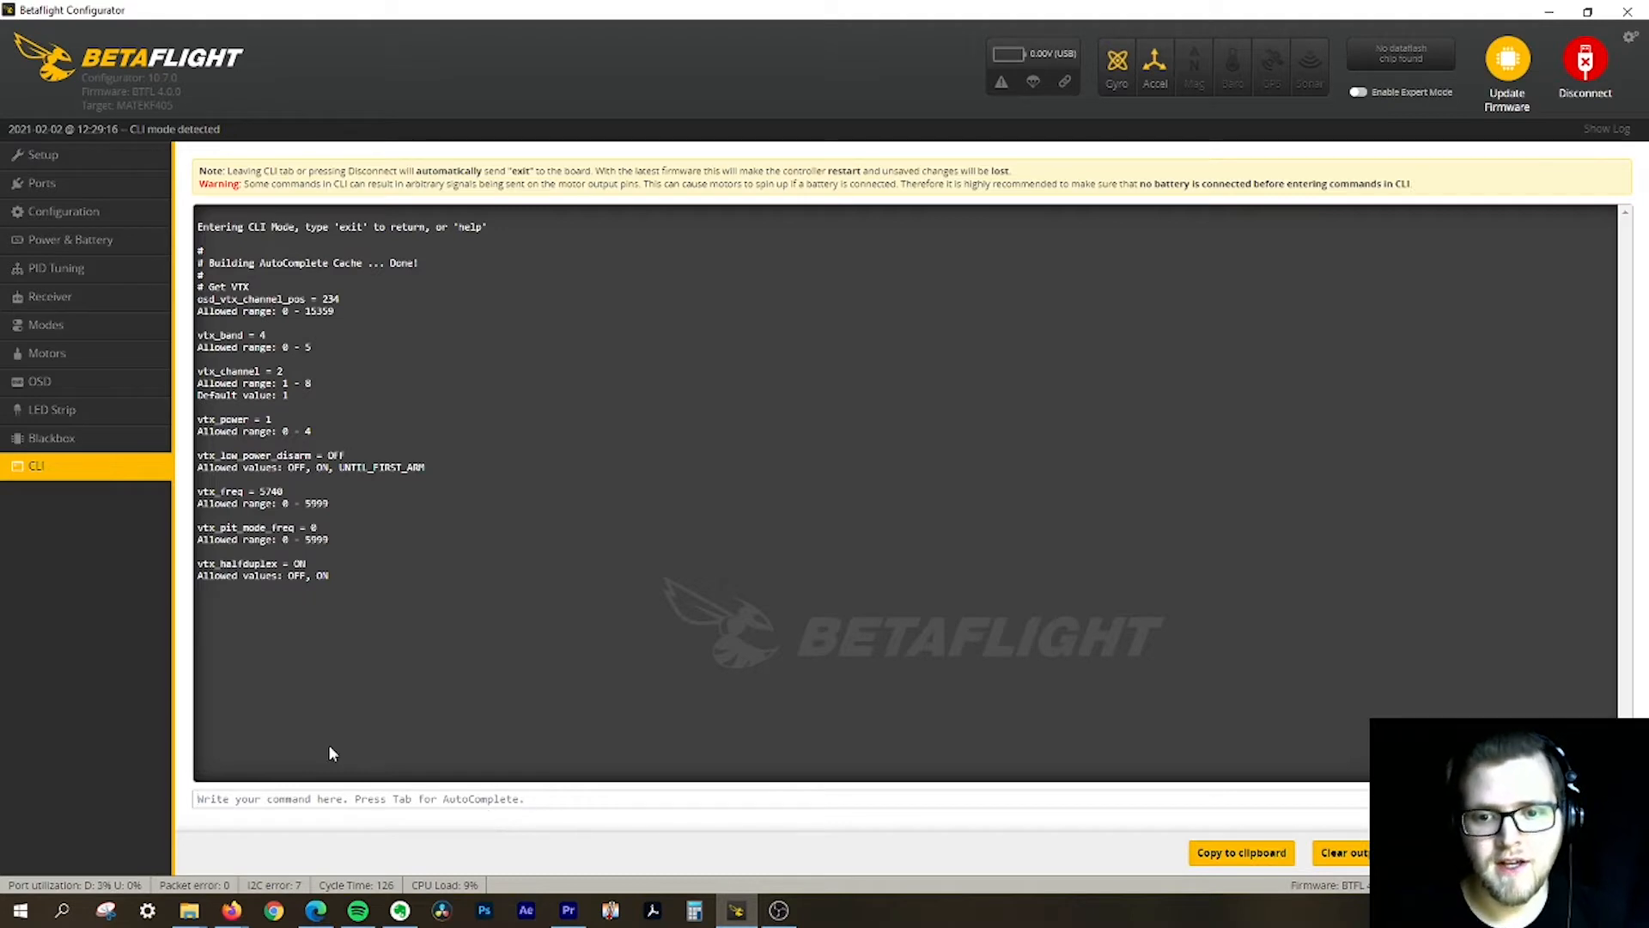
mouse_move(210, 410)
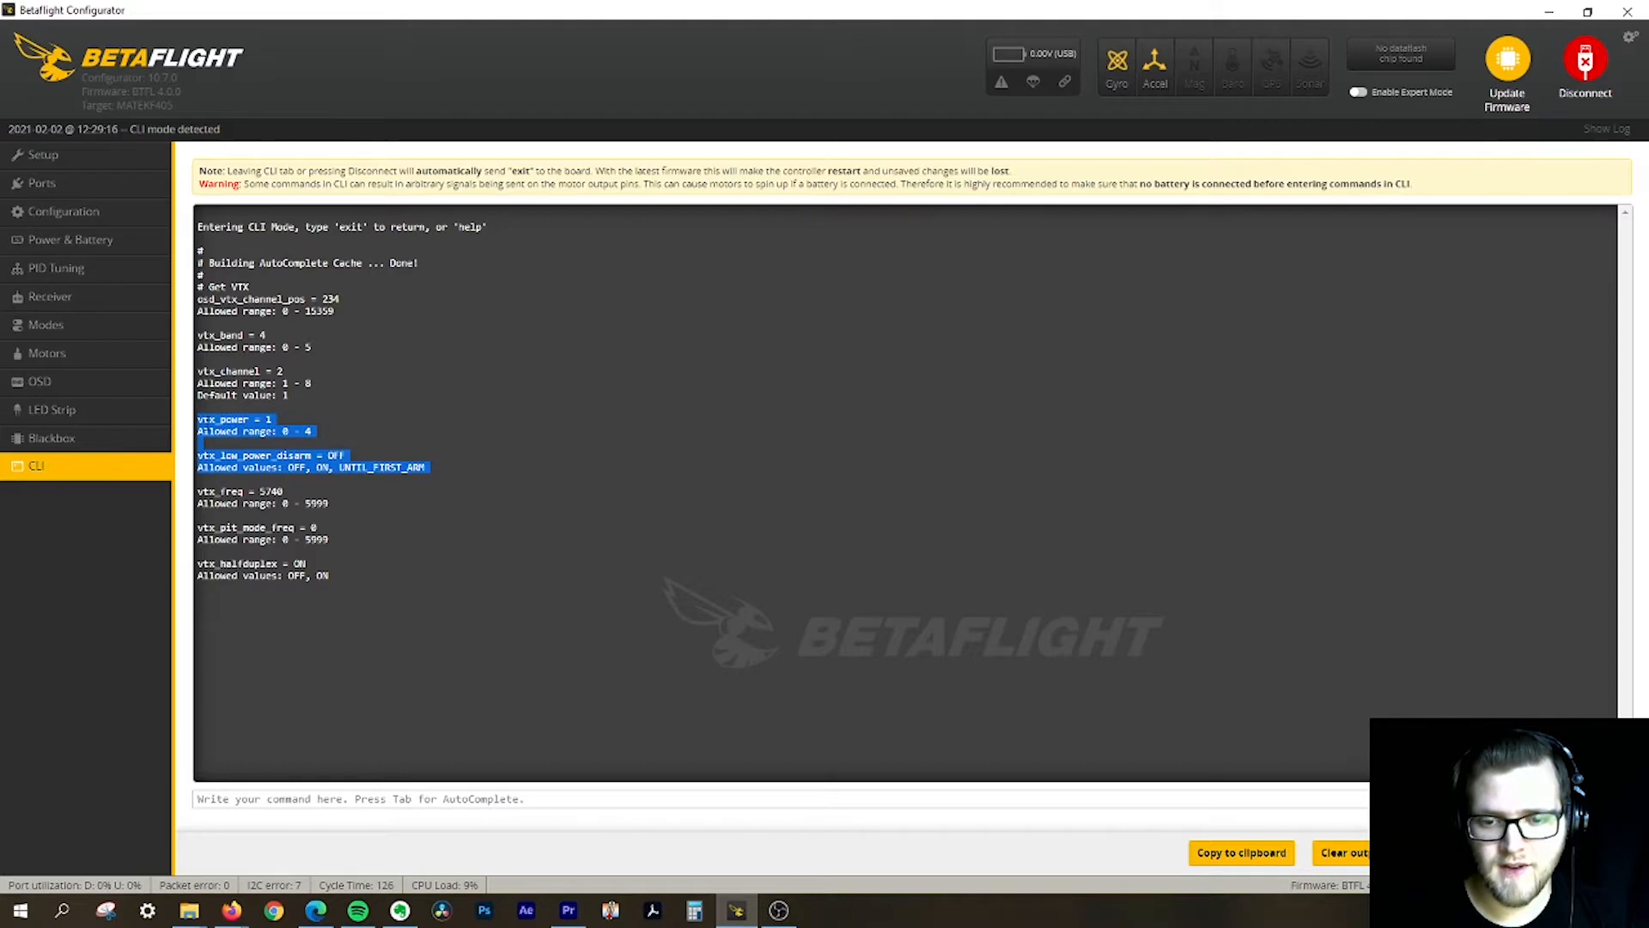
left_click(306, 794)
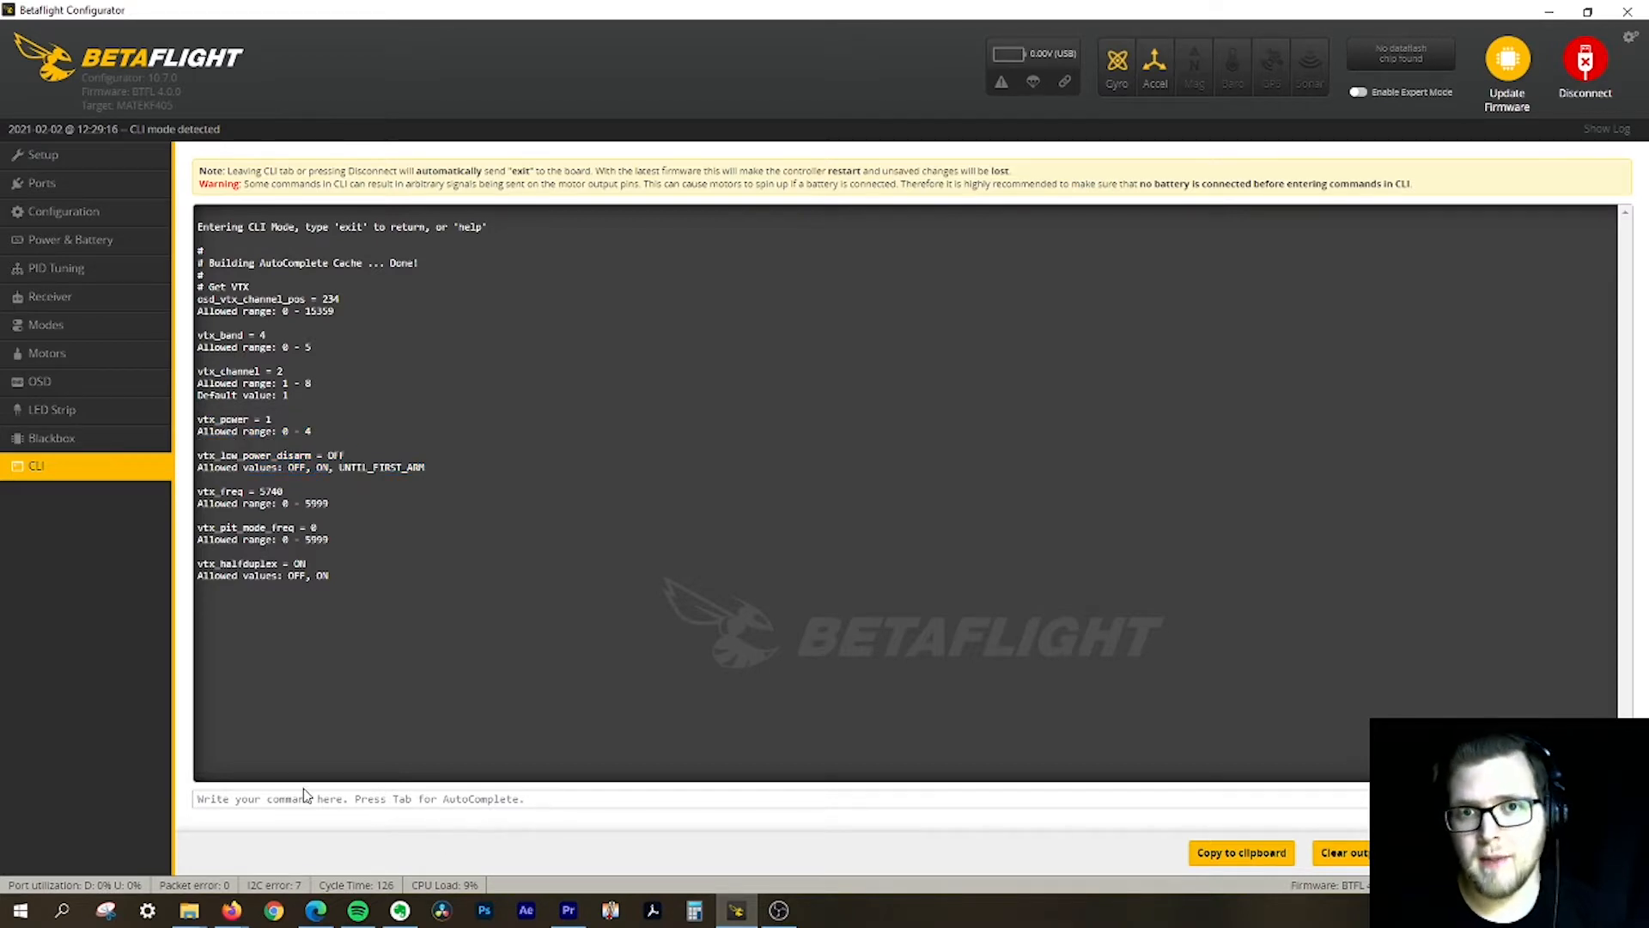
mouse_move(410, 546)
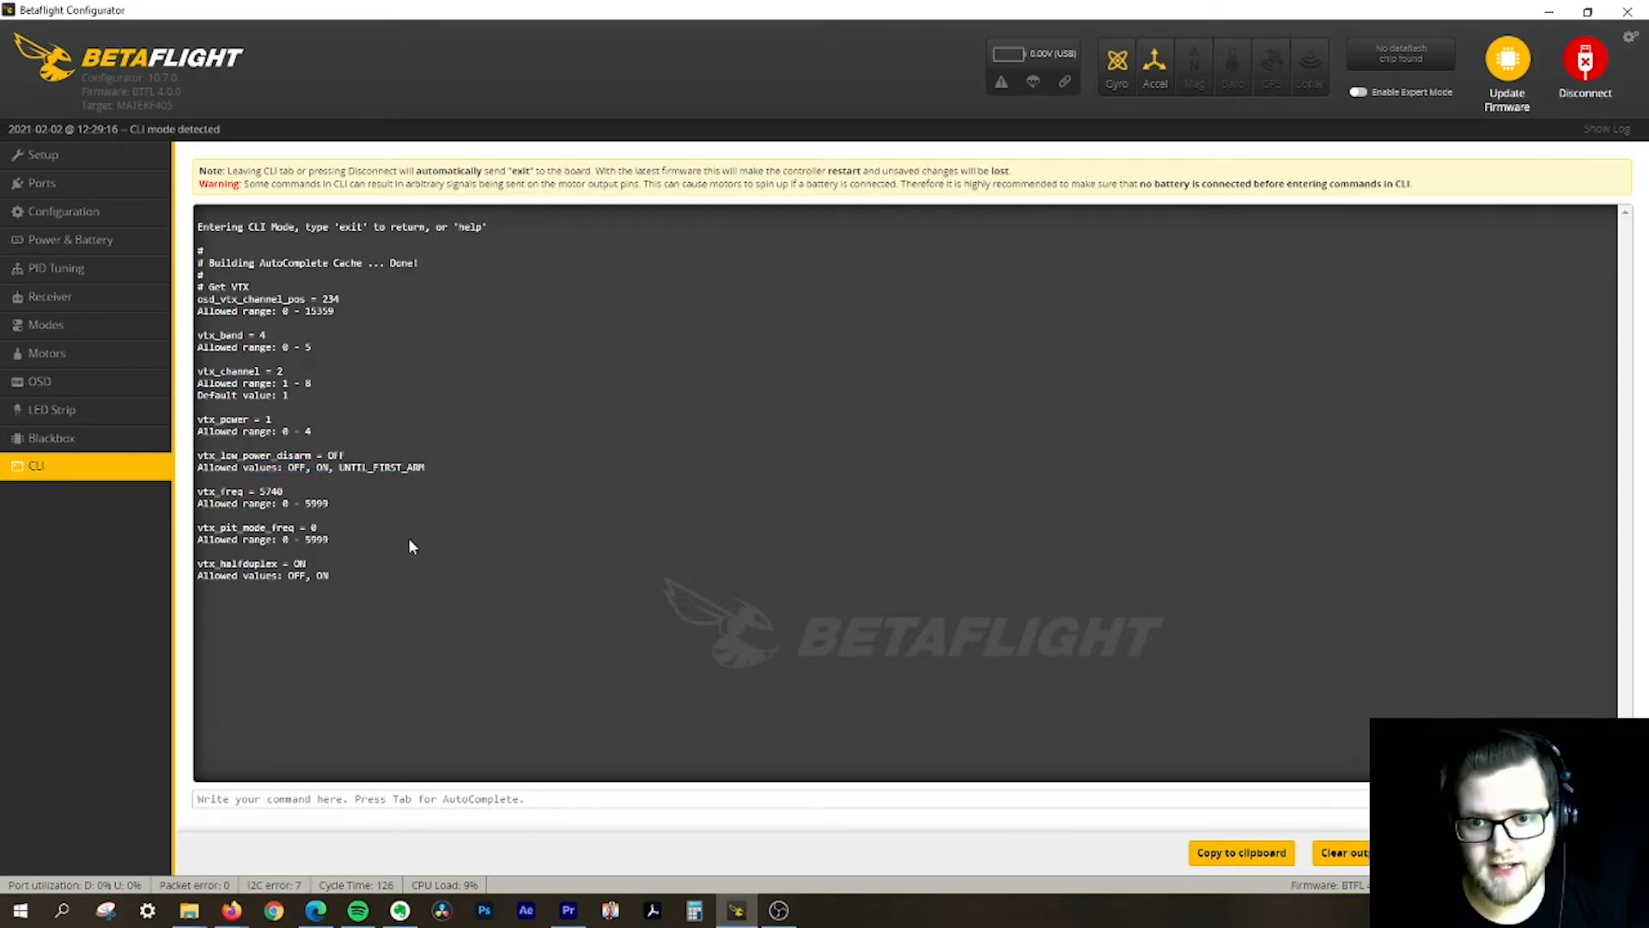
mouse_move(361, 436)
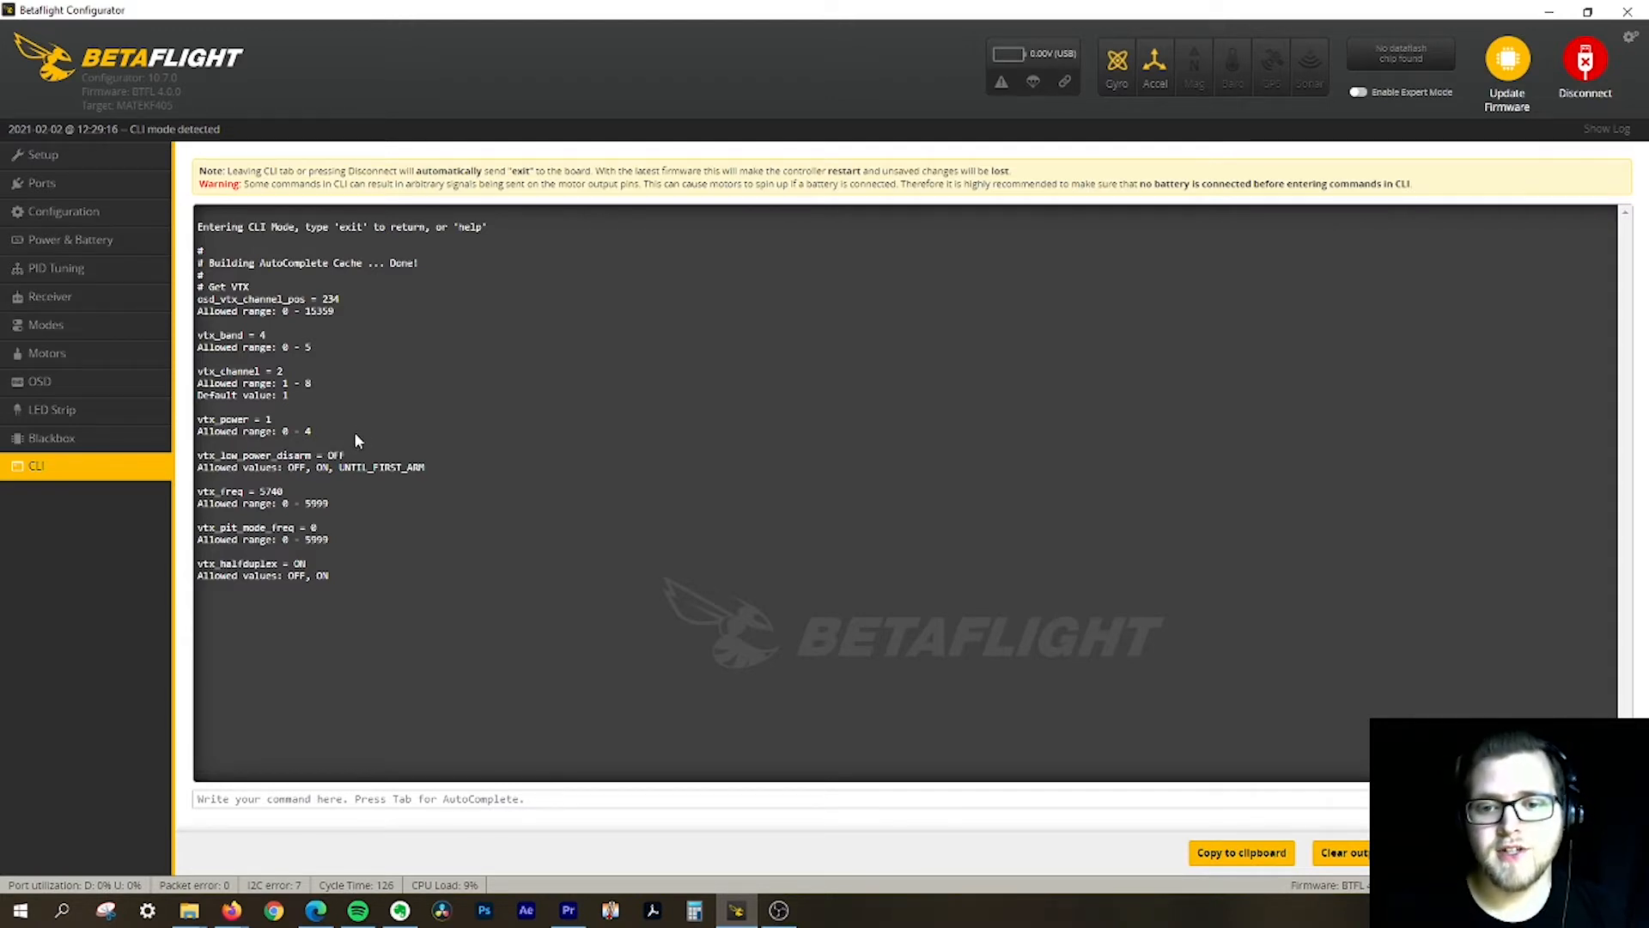
mouse_move(278, 419)
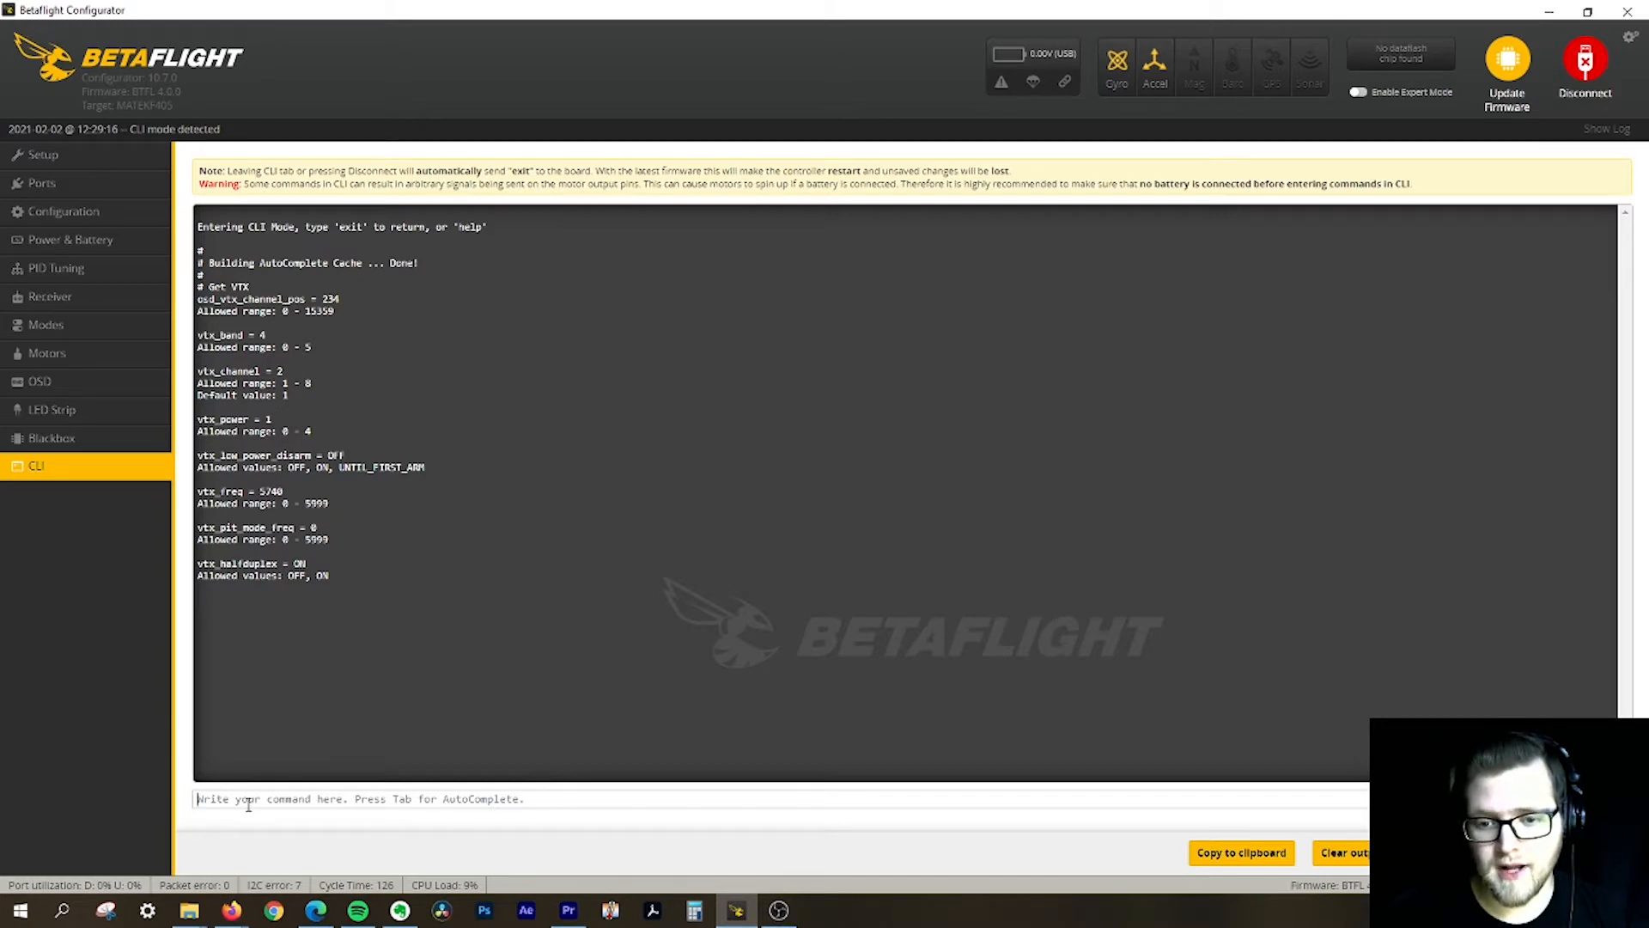
Set vtx_power = 4 in the CLI and save it to the flight controller
type("Set vtx")
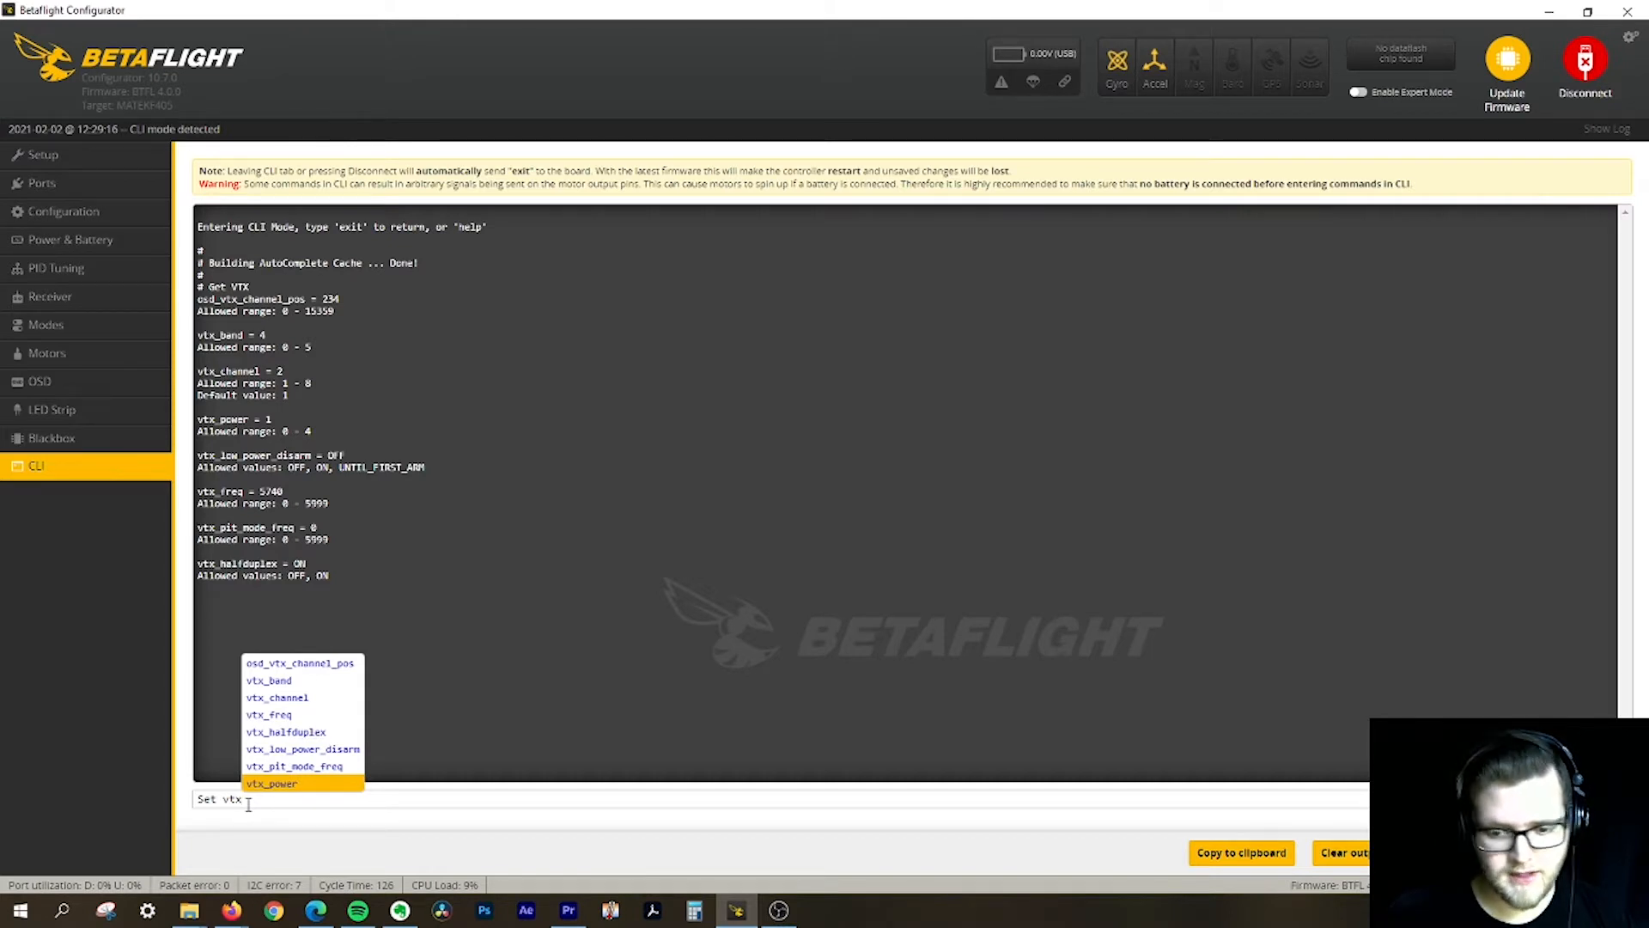
left_click(272, 783)
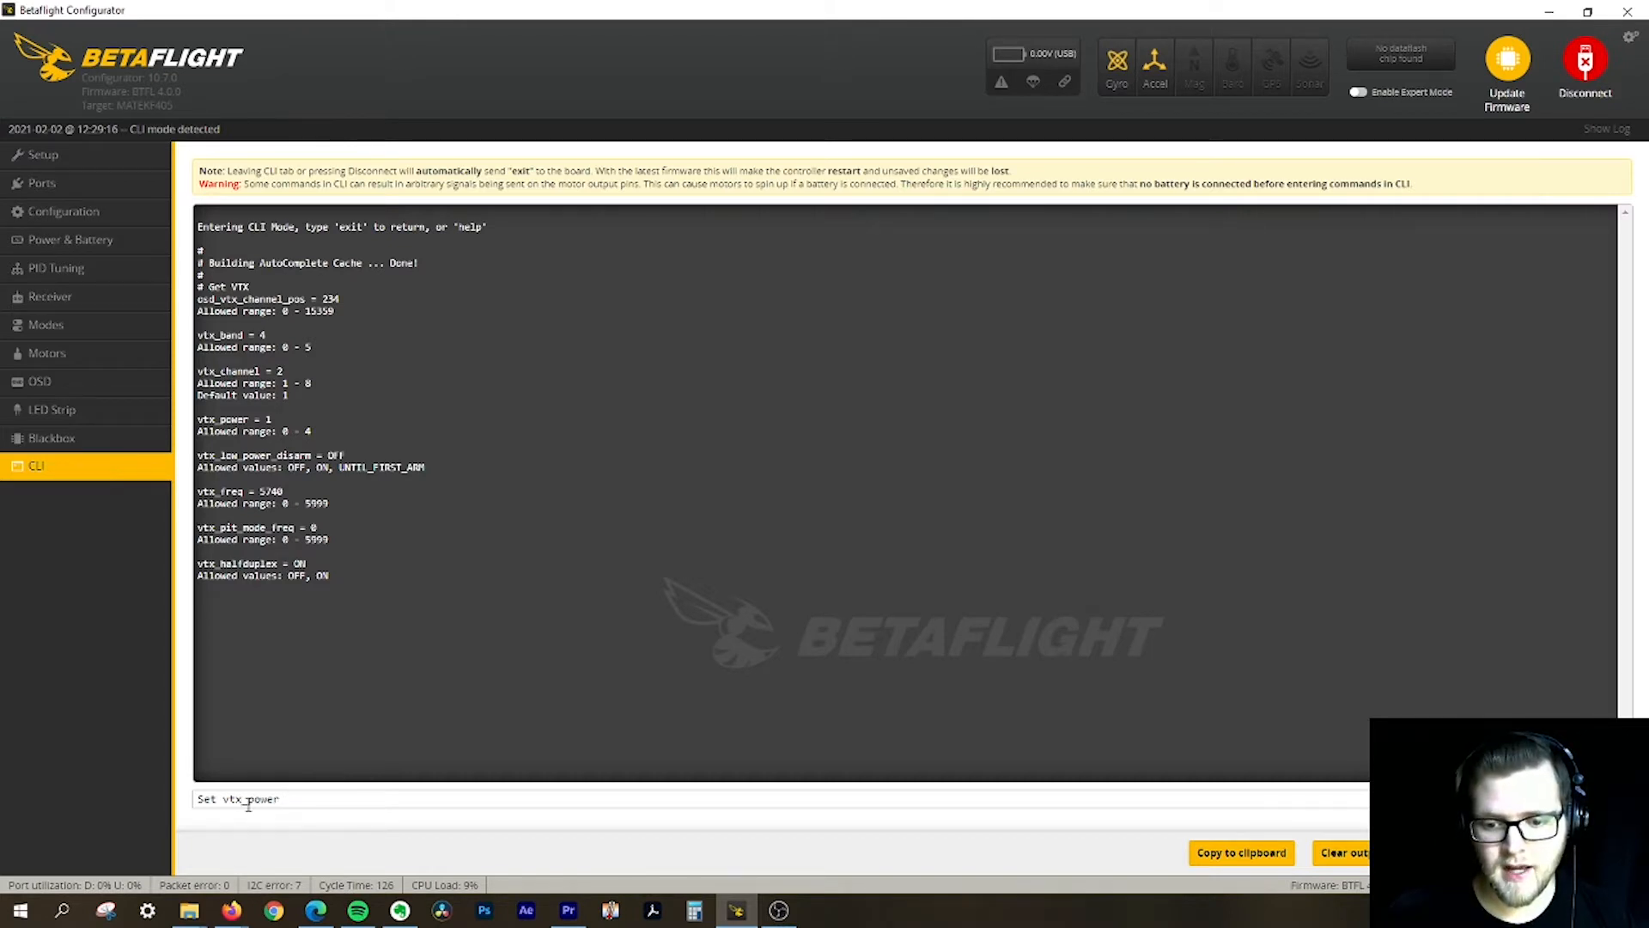
type("=")
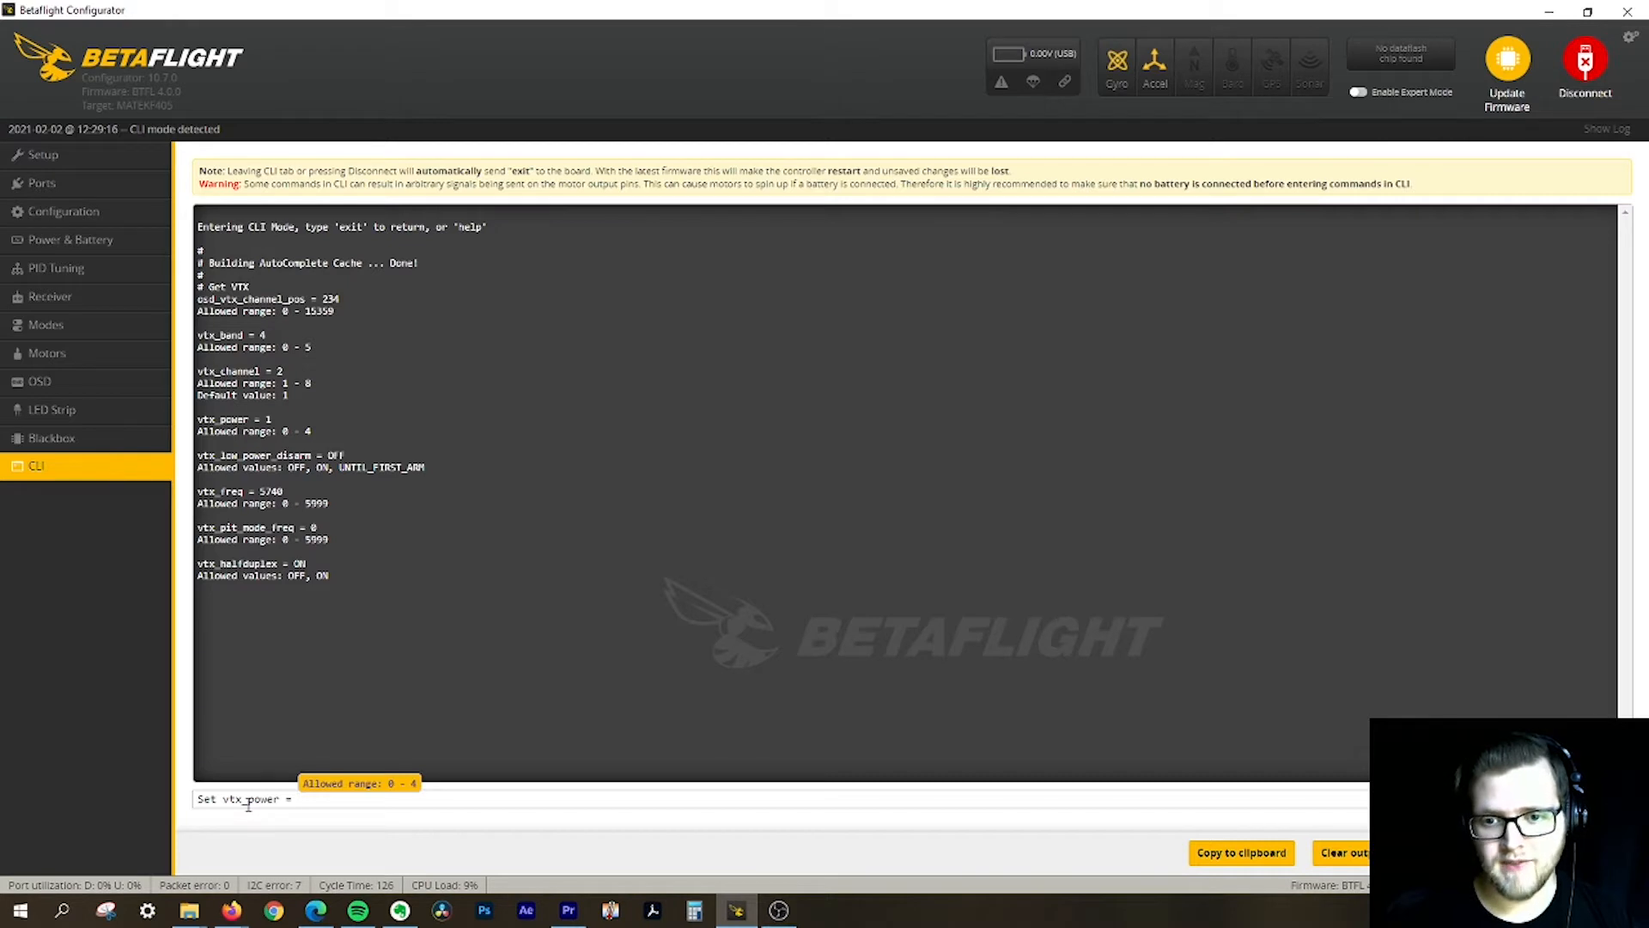
type("4")
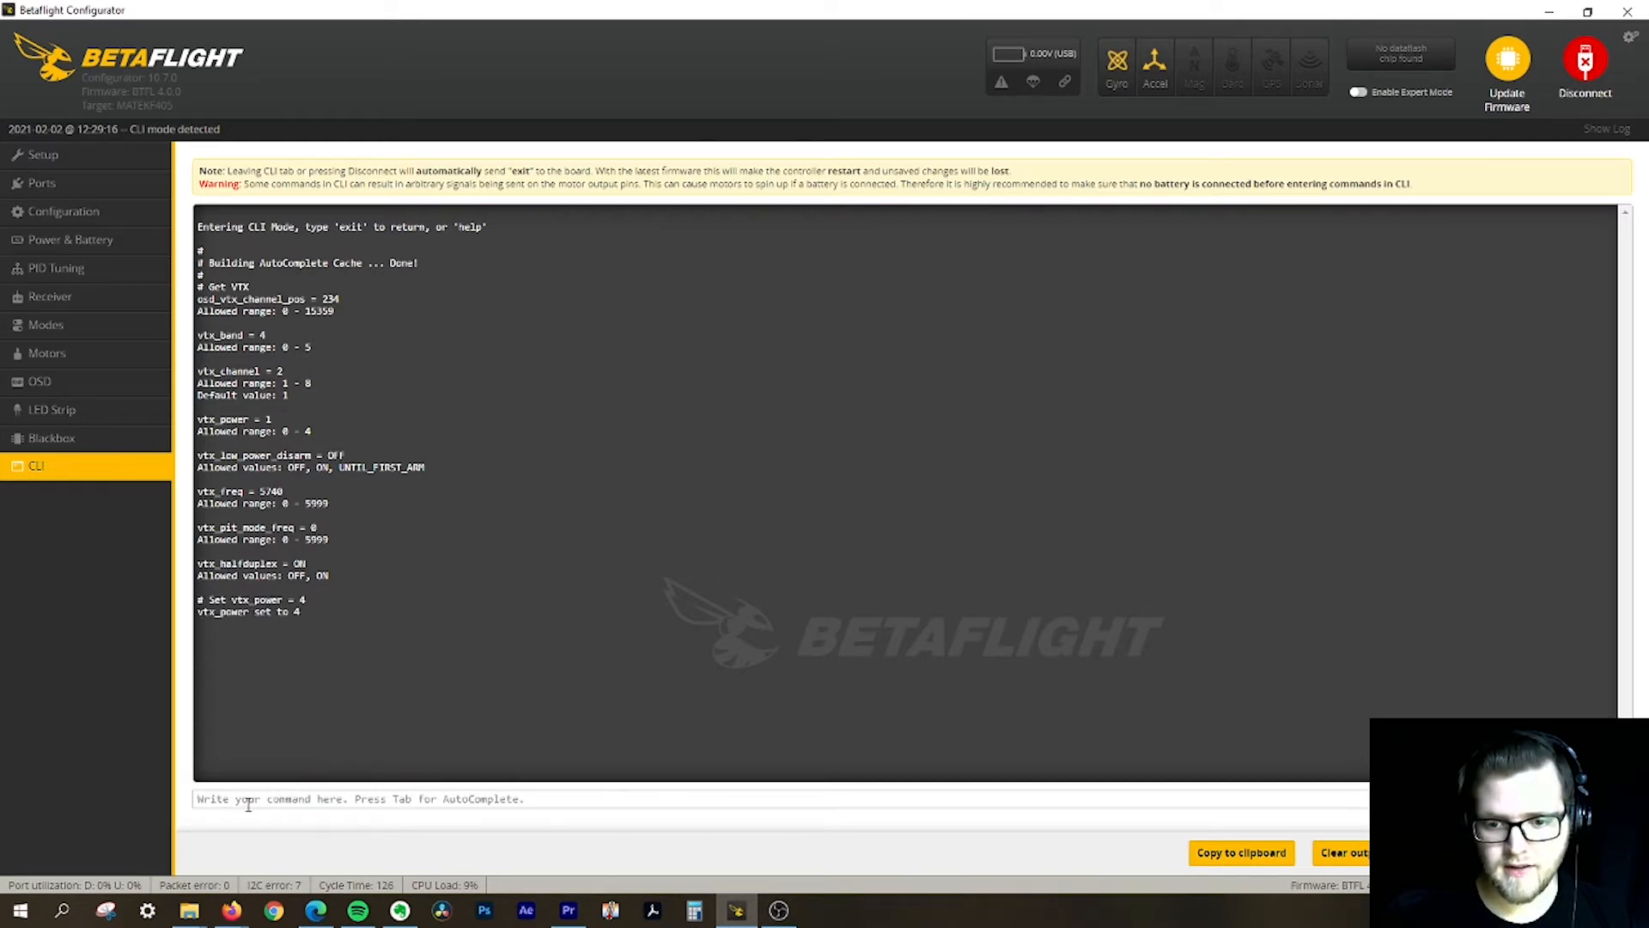
type("Save")
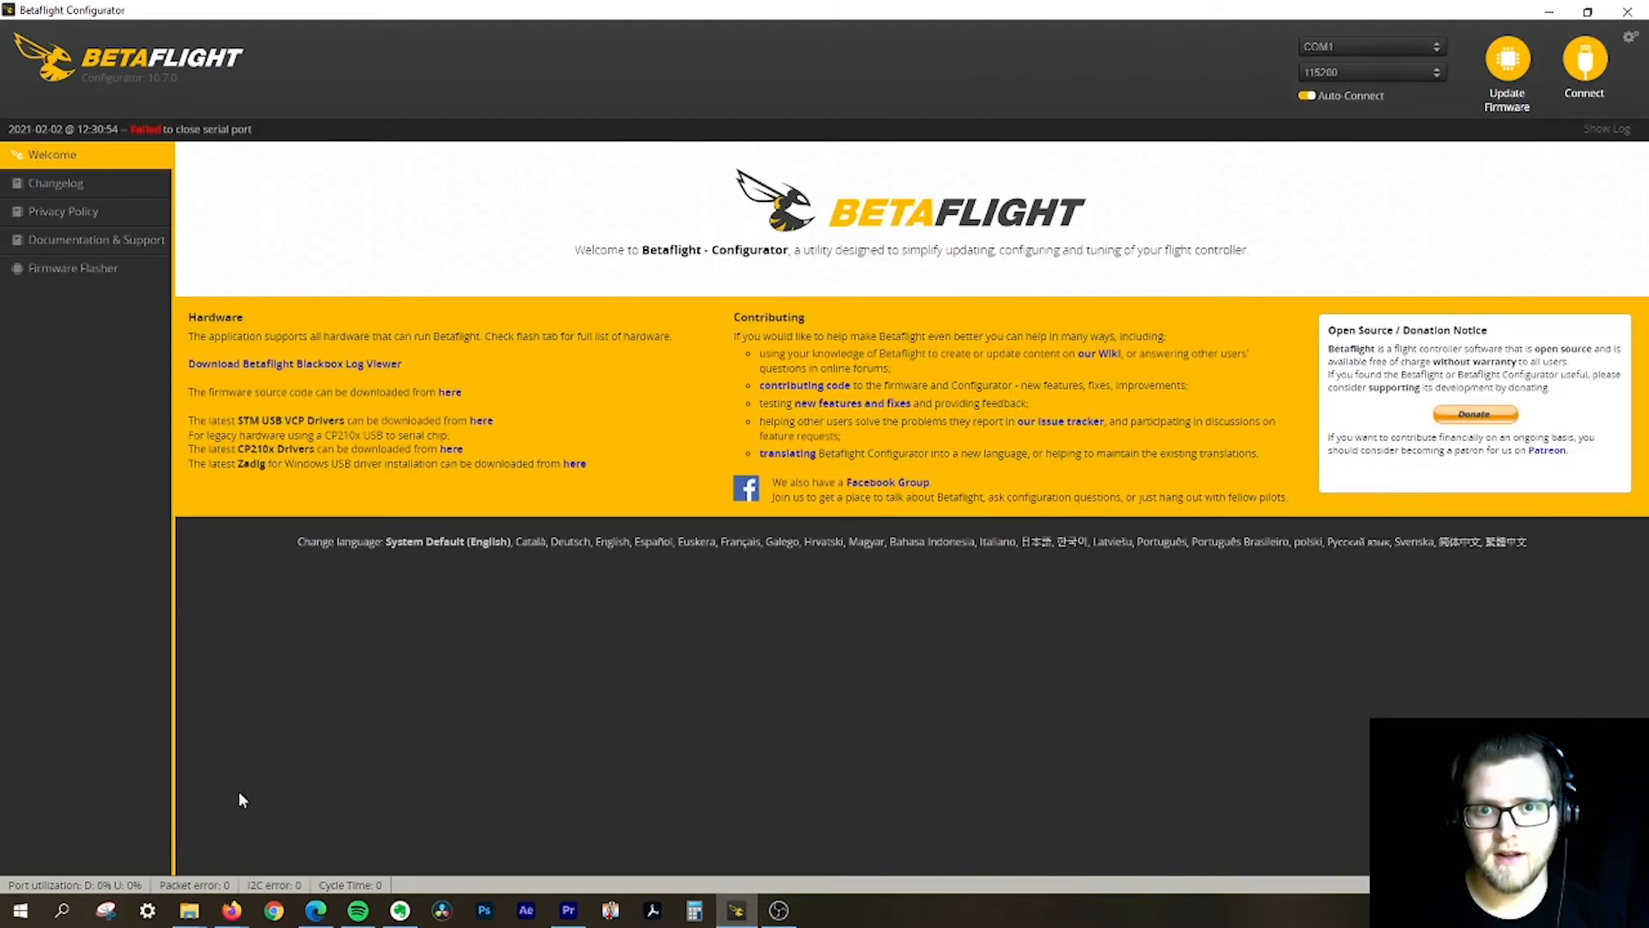
Reconnect, reopen the CLI and query vtx_power to confirm it is now 4
left_click(1583, 62)
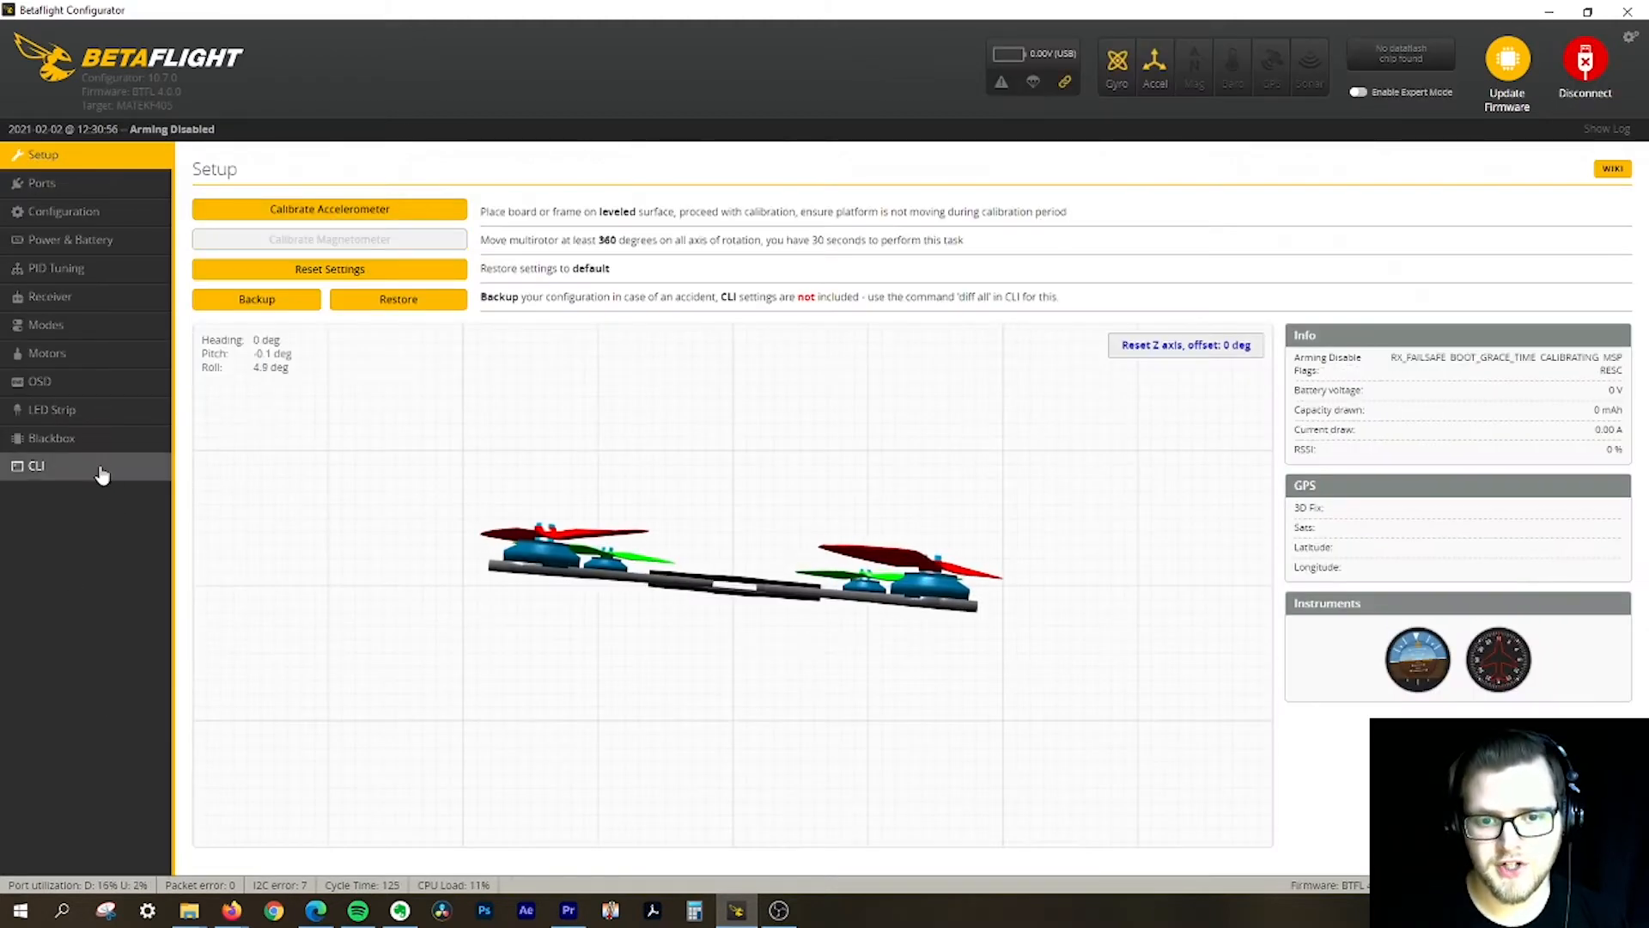
left_click(37, 466)
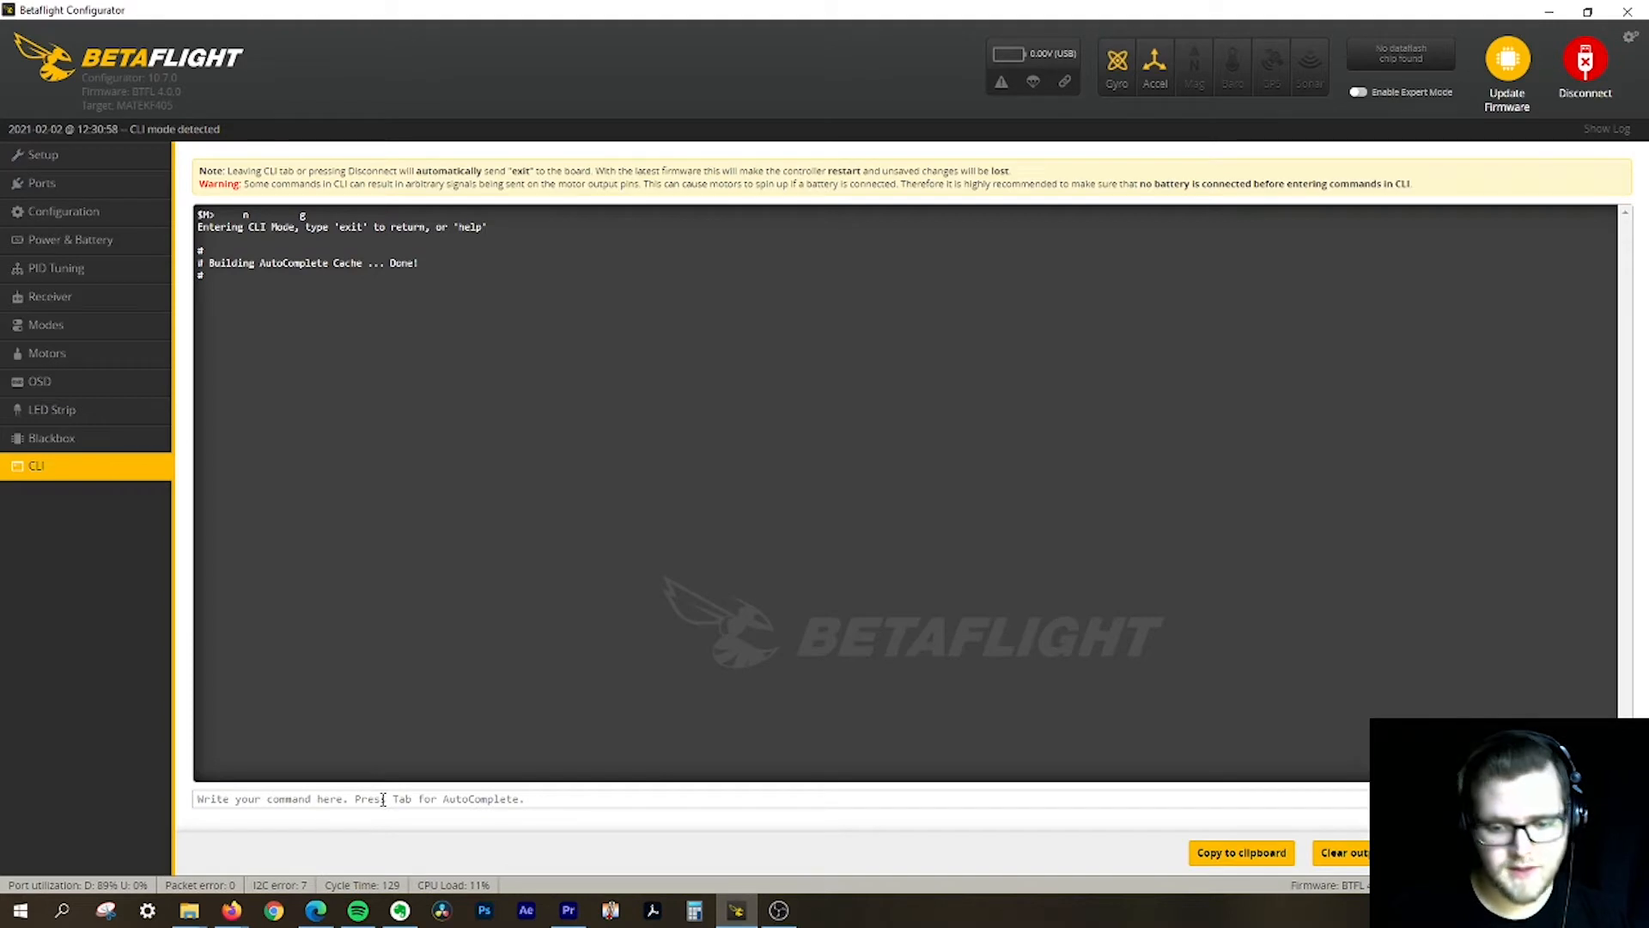
type("Get")
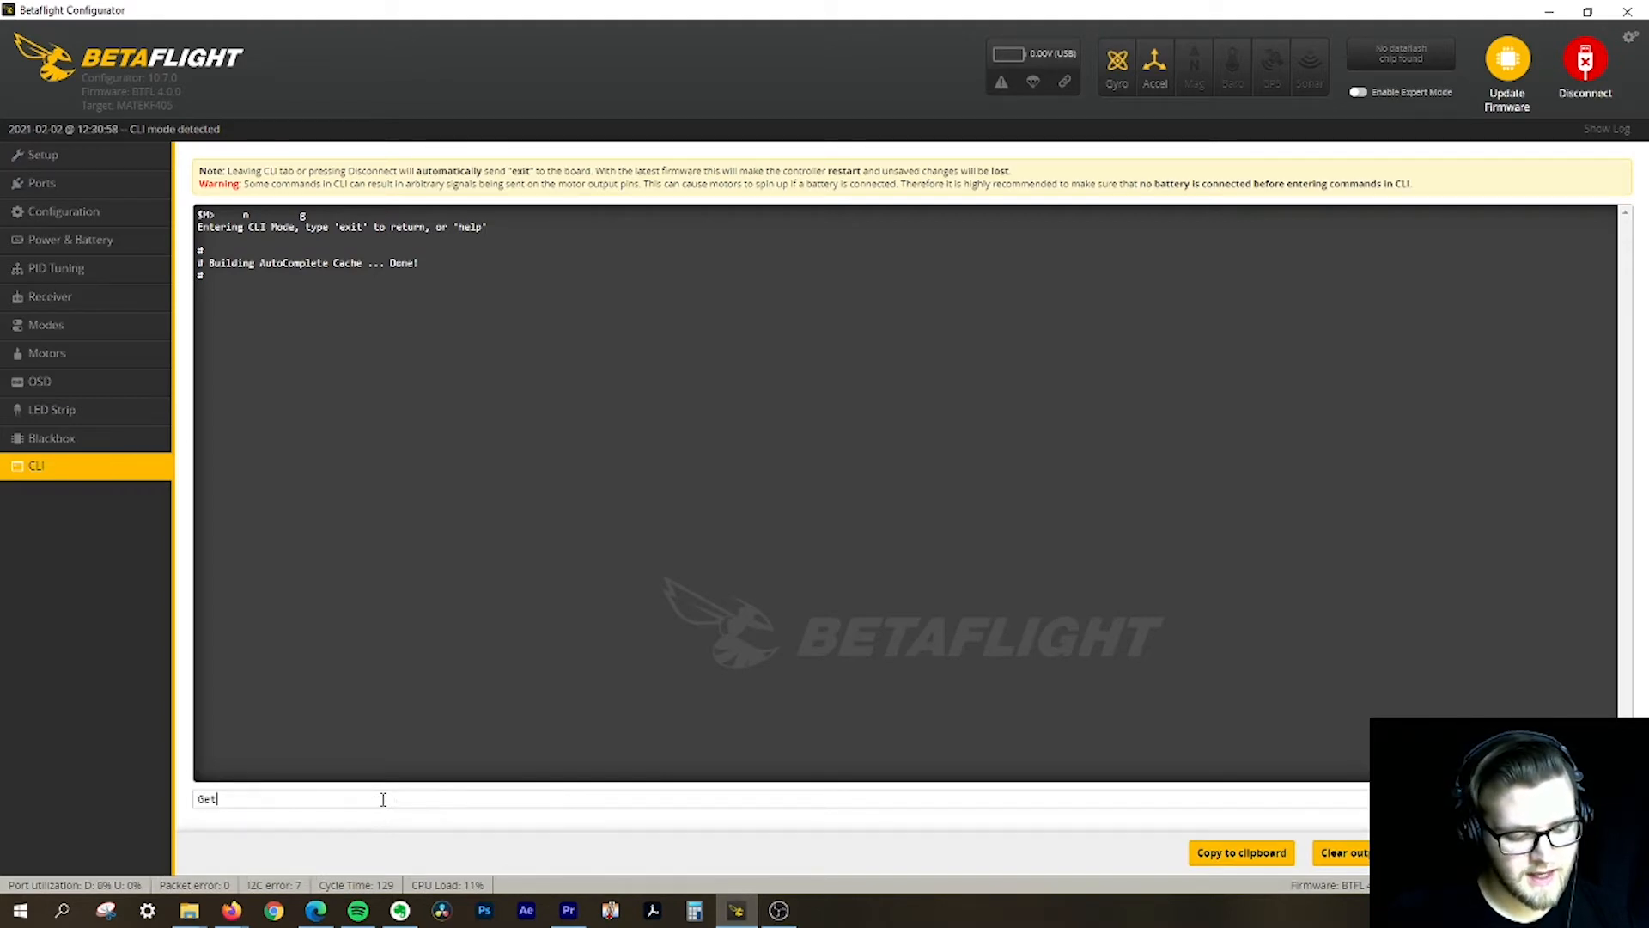
type("VTX")
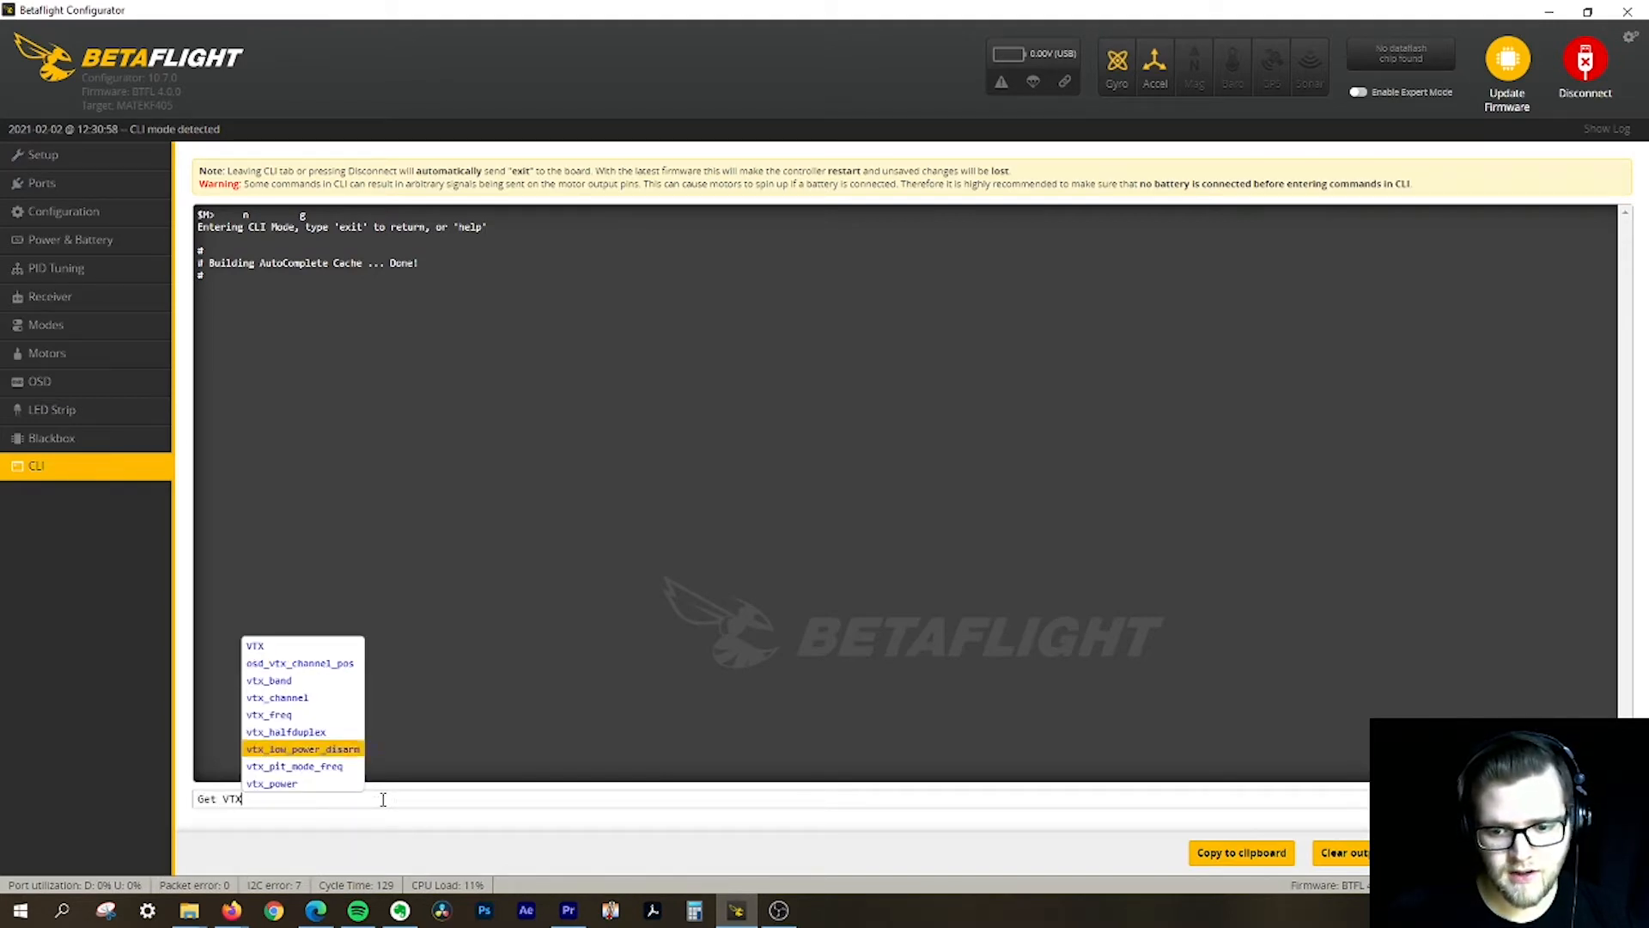
key("Return")
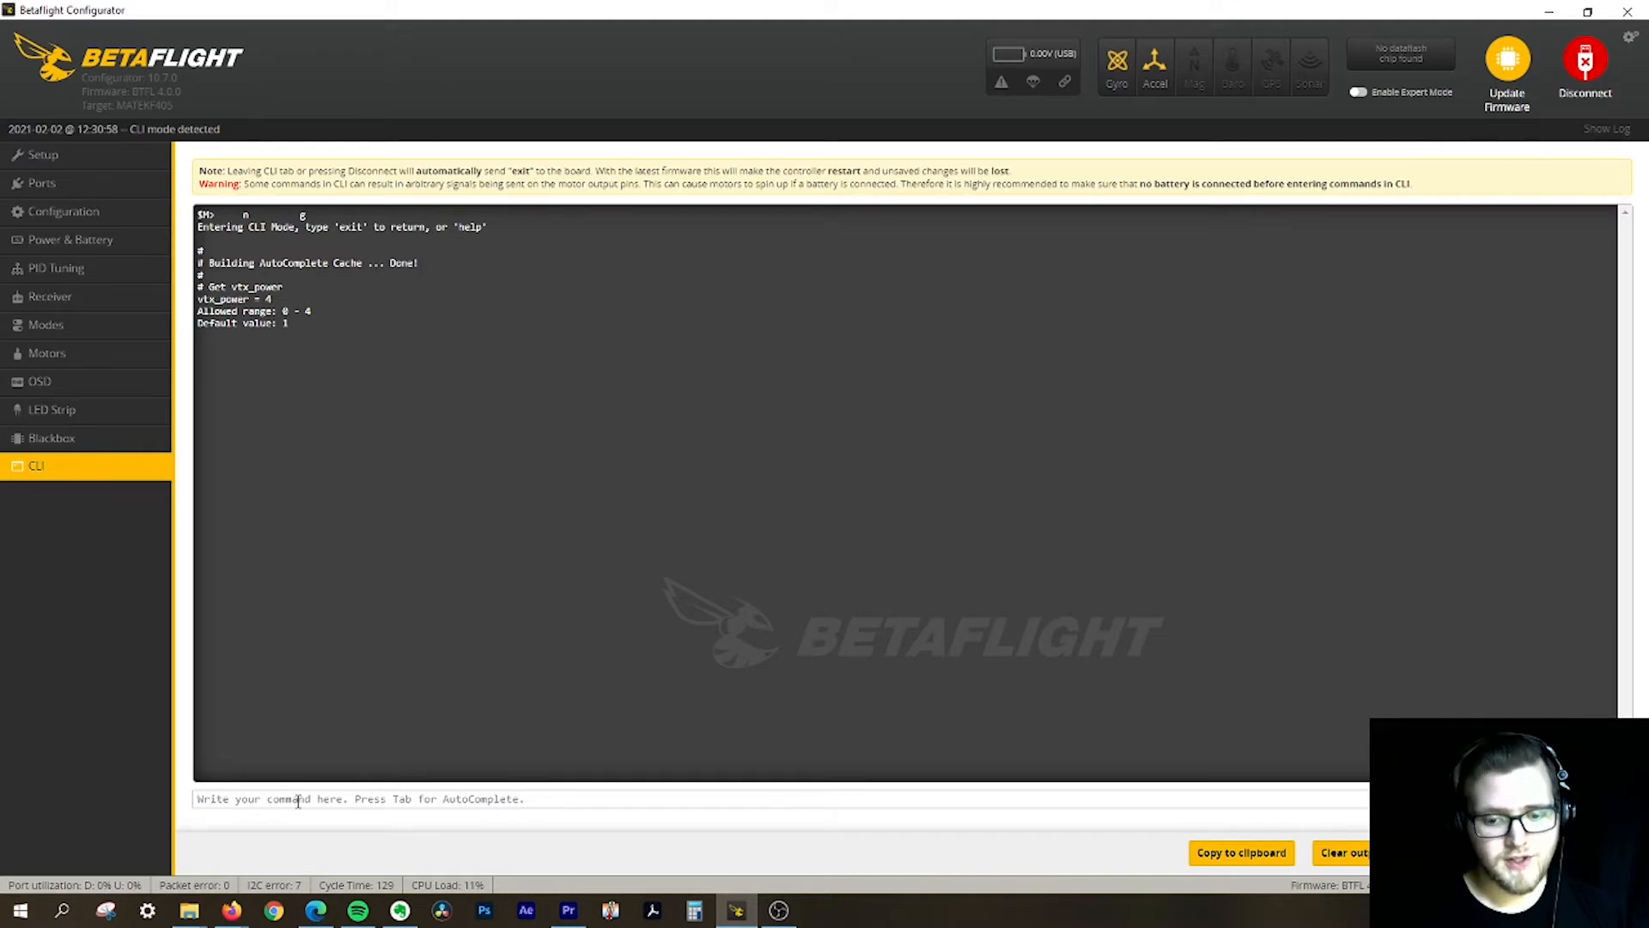
Query vtx_low_power_disarm, showing it is OFF with options OFF, ON, UNTIL_FIRST_ARM
type("Get")
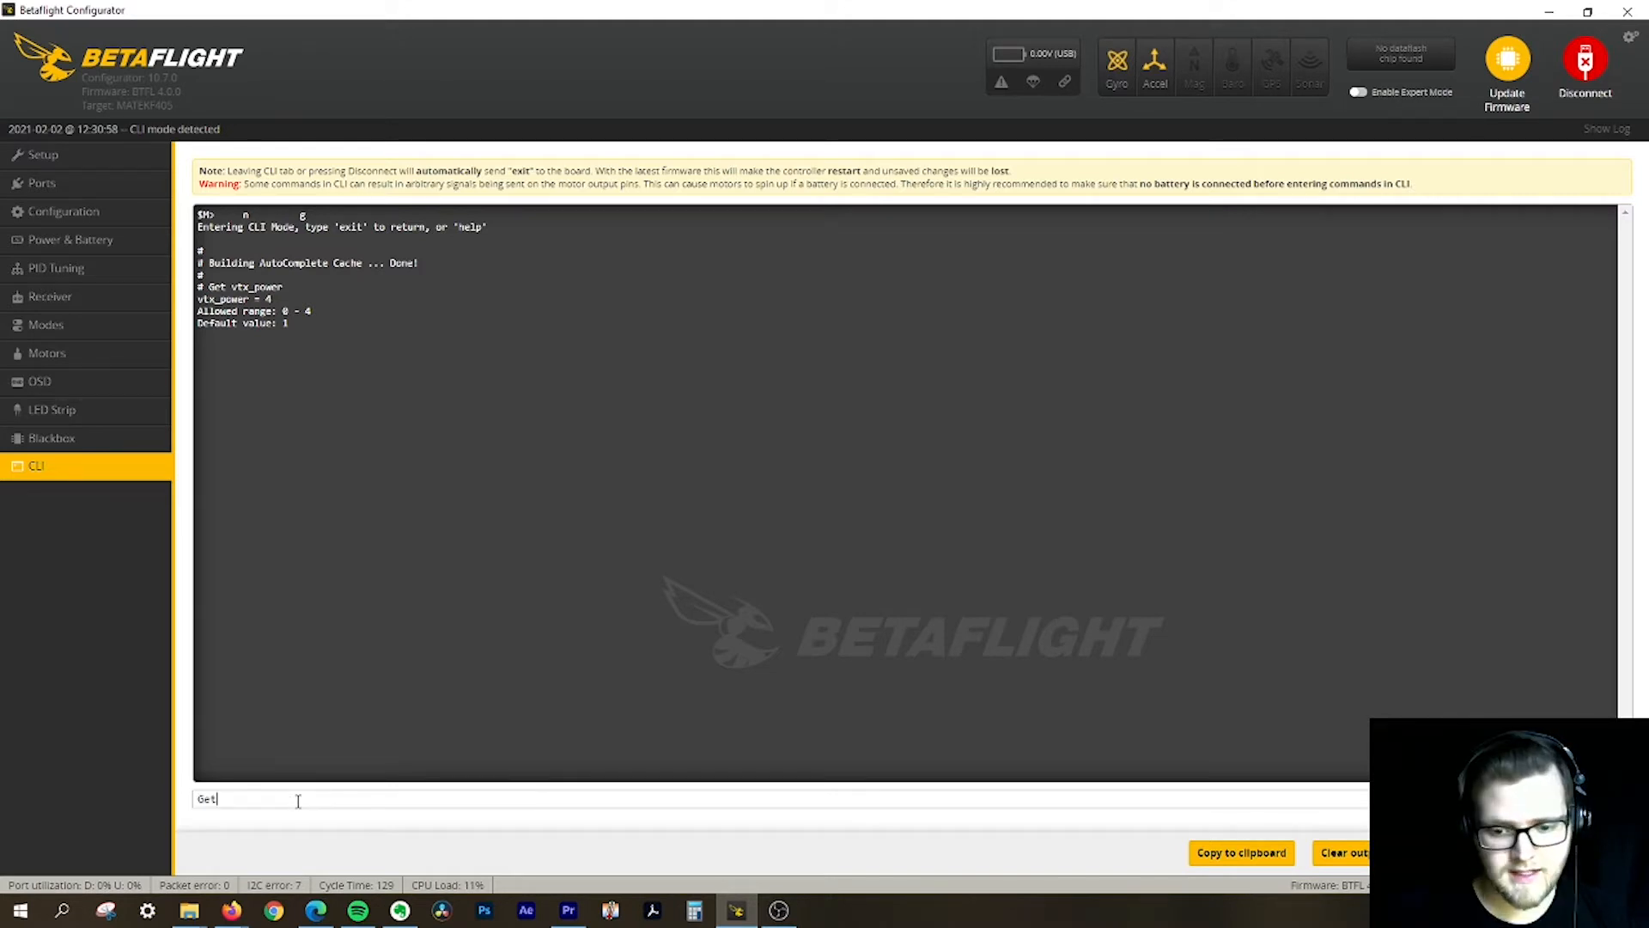
type("VTX")
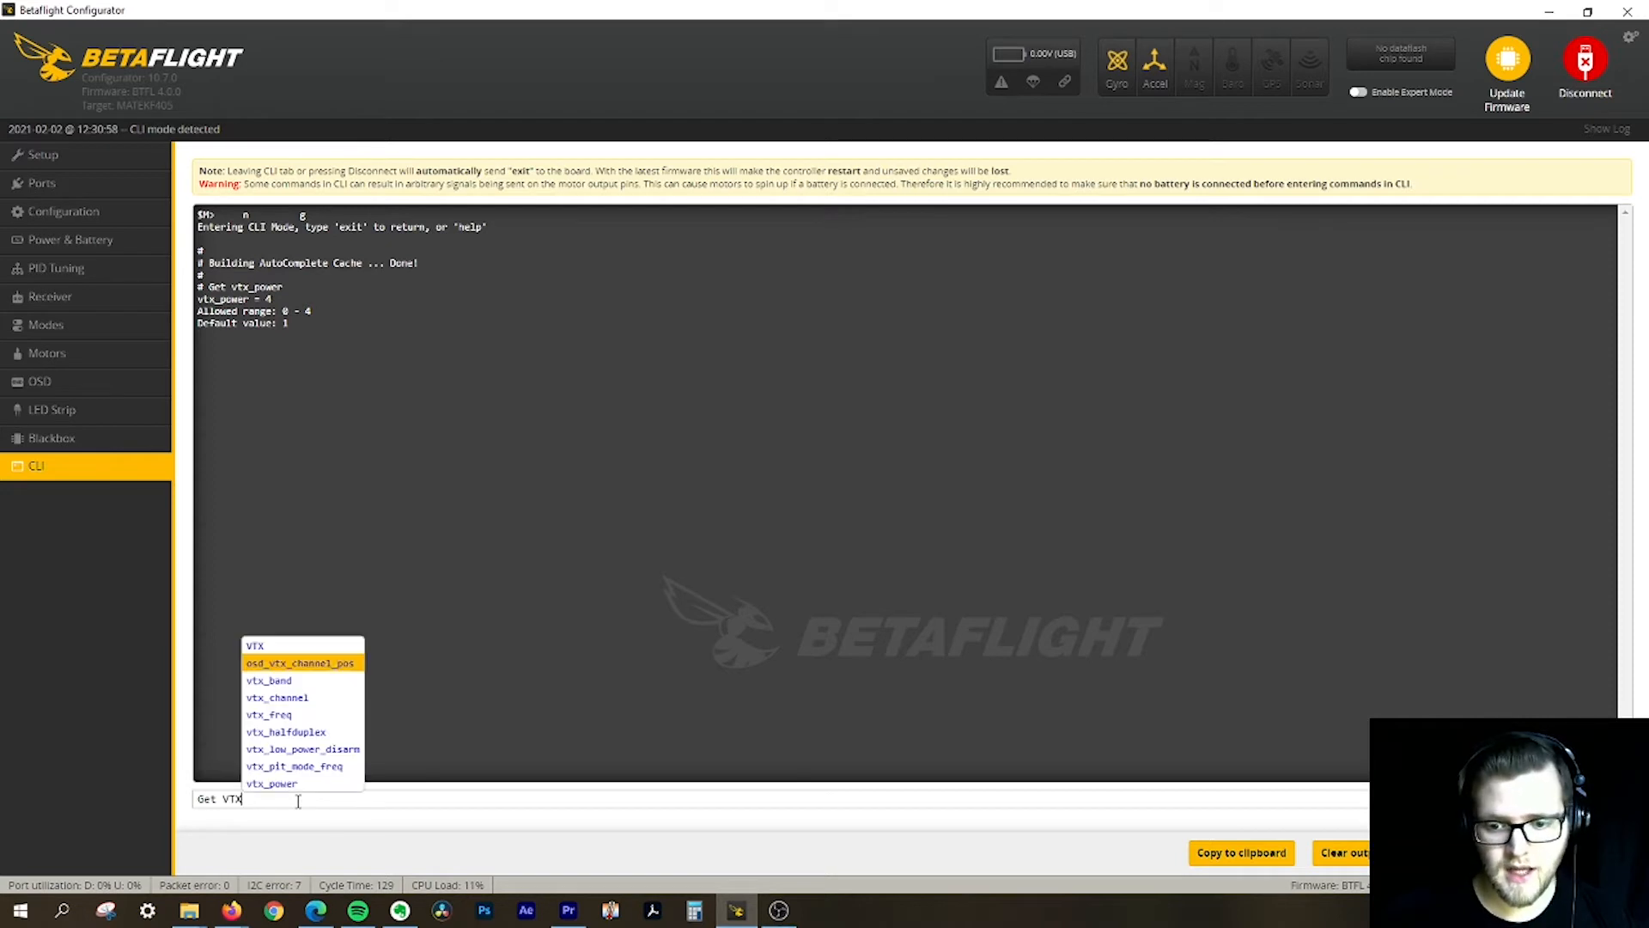
left_click(303, 749)
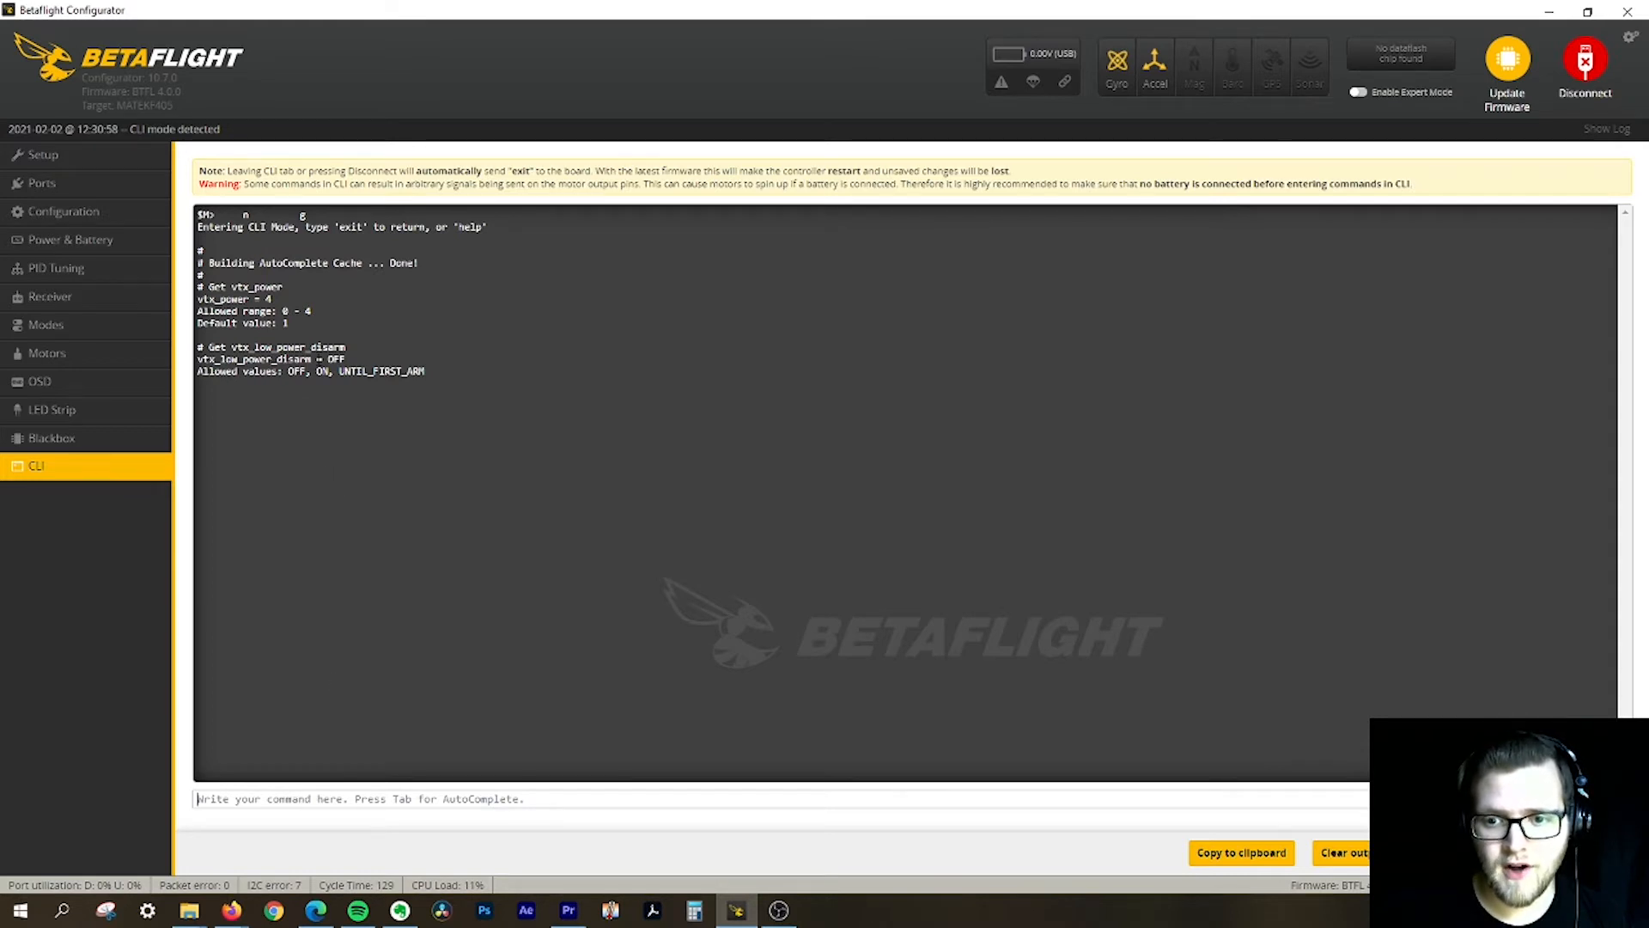
mouse_move(471, 438)
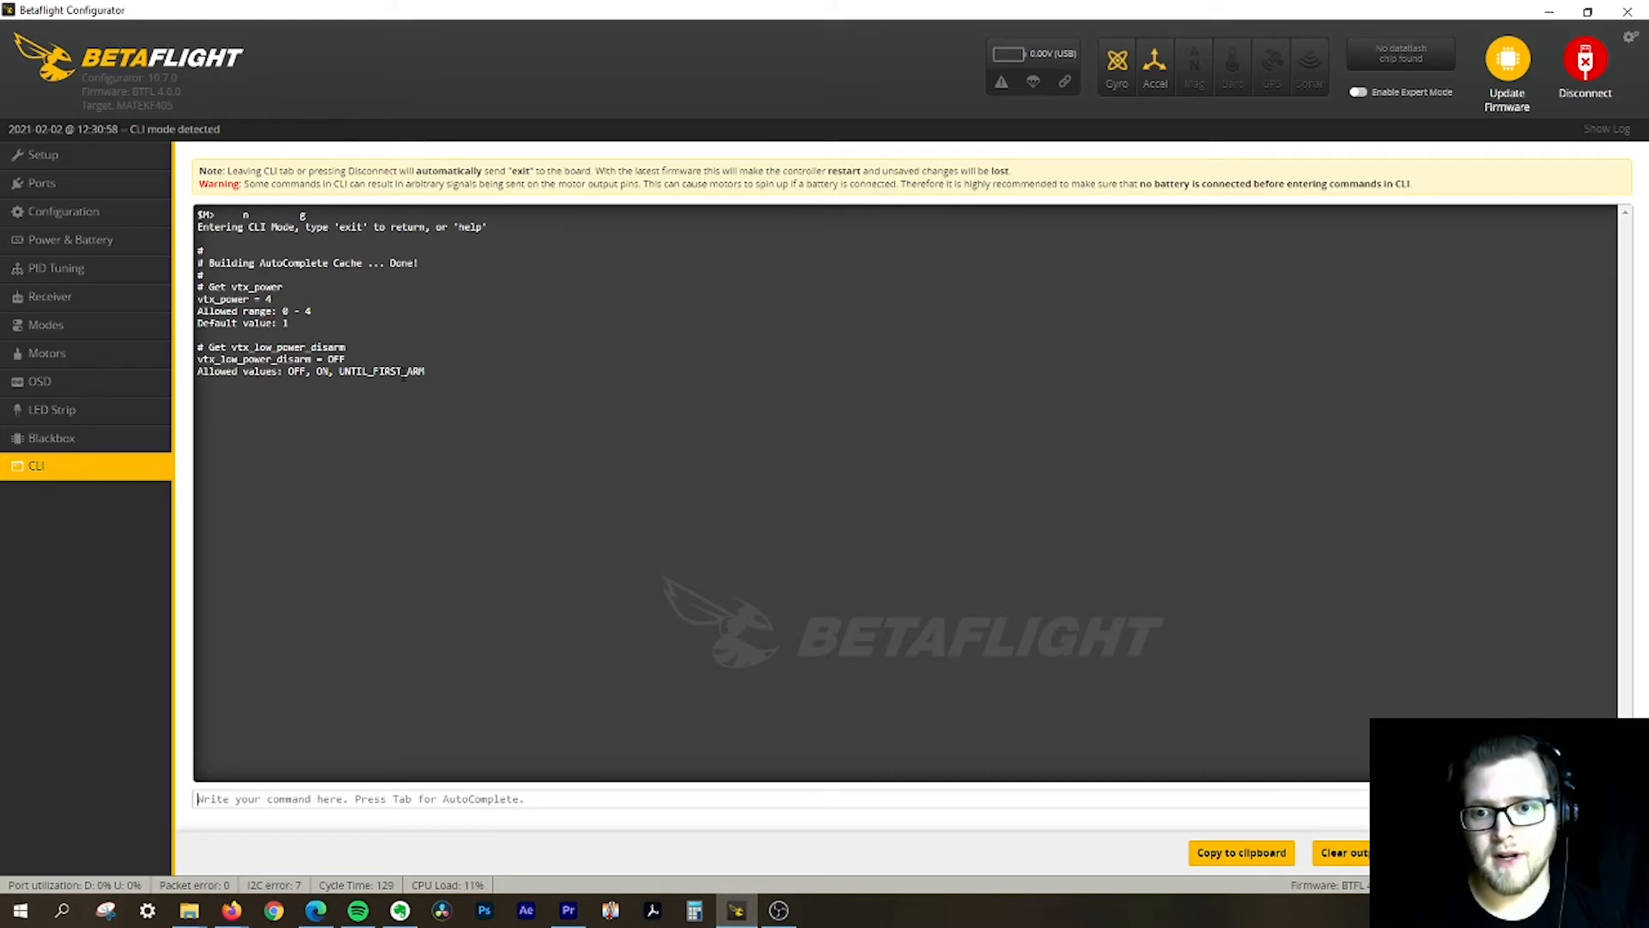
mouse_move(434, 424)
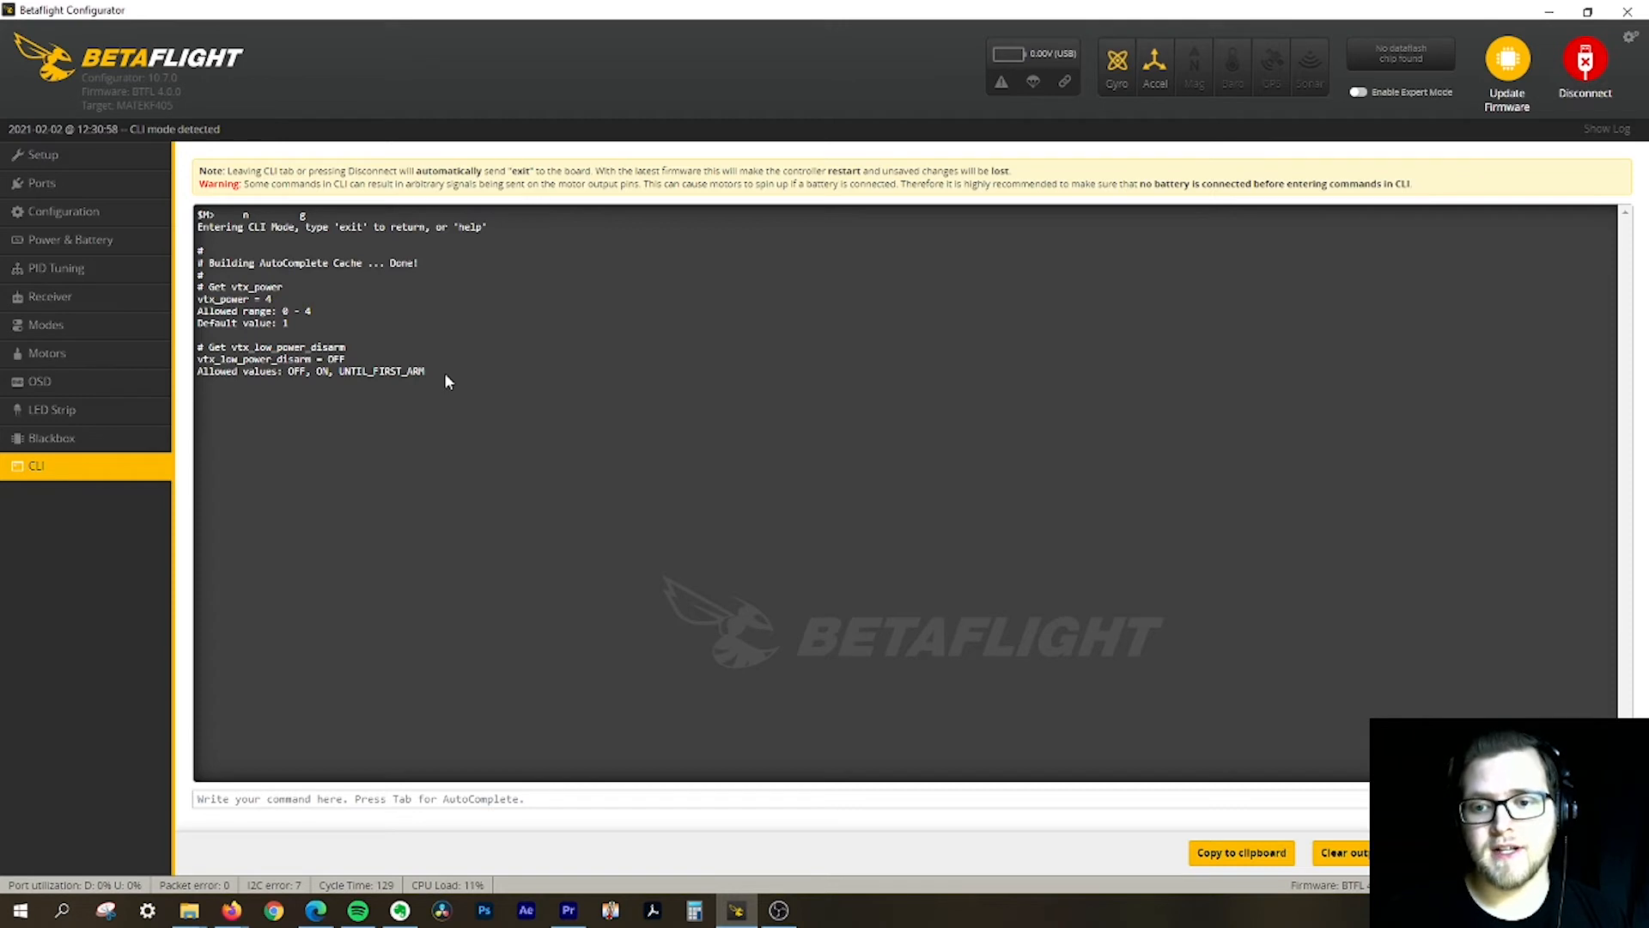
mouse_move(409, 814)
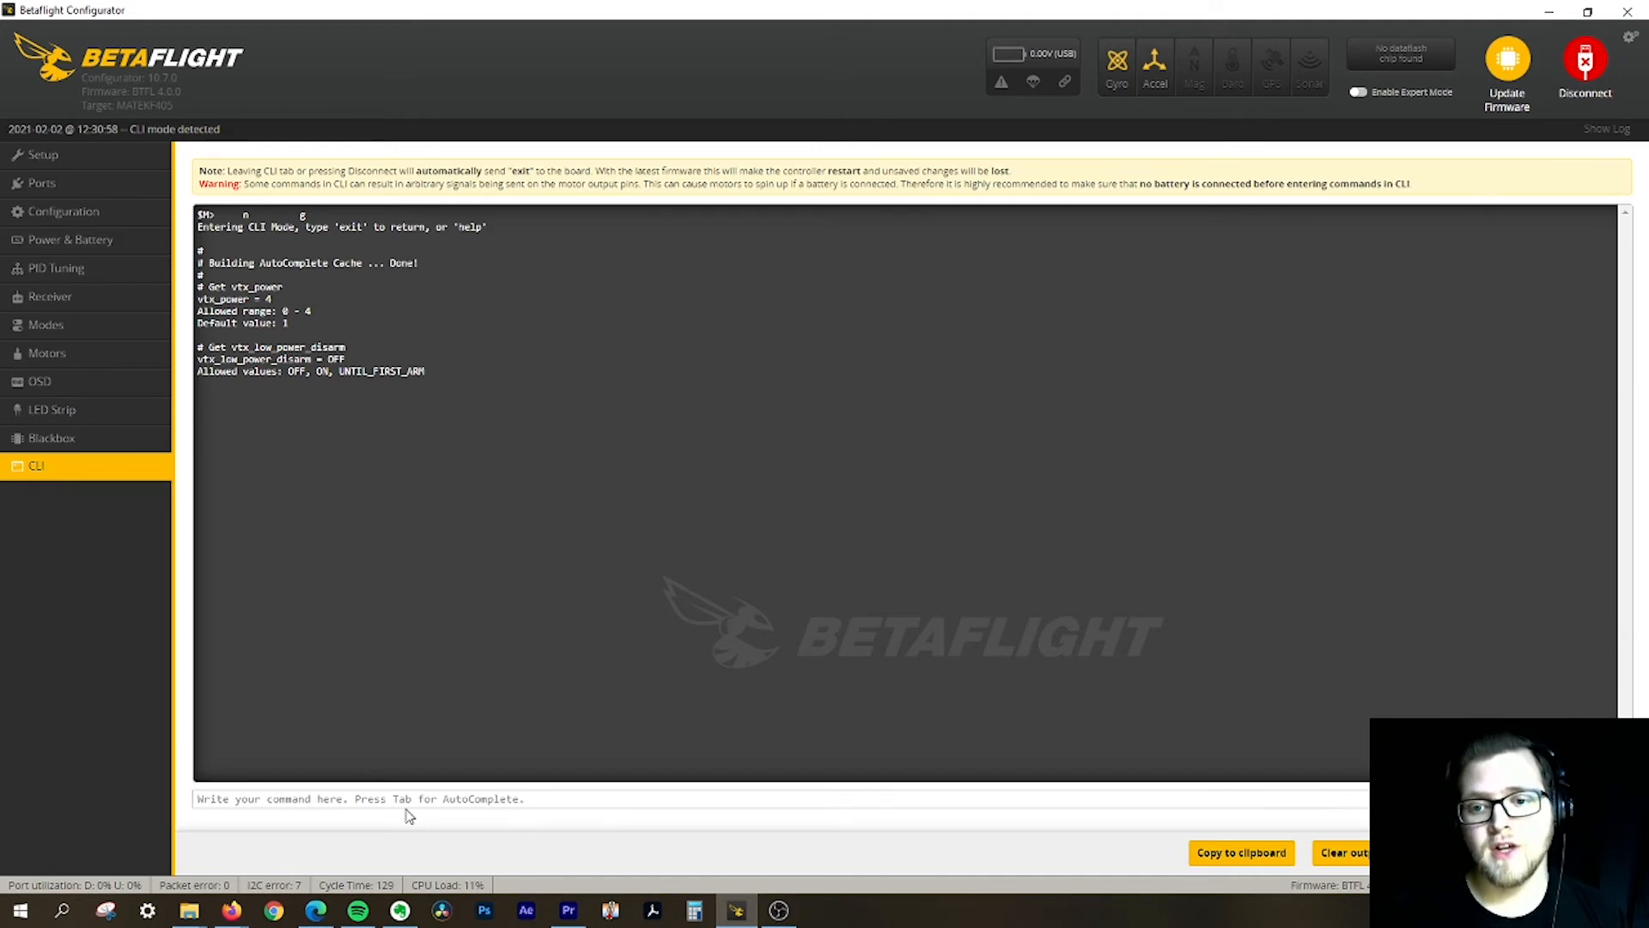
Set vtx_low_power_disarm = UNTIL_FIRST_ARM and save it to the flight controller
type("Set")
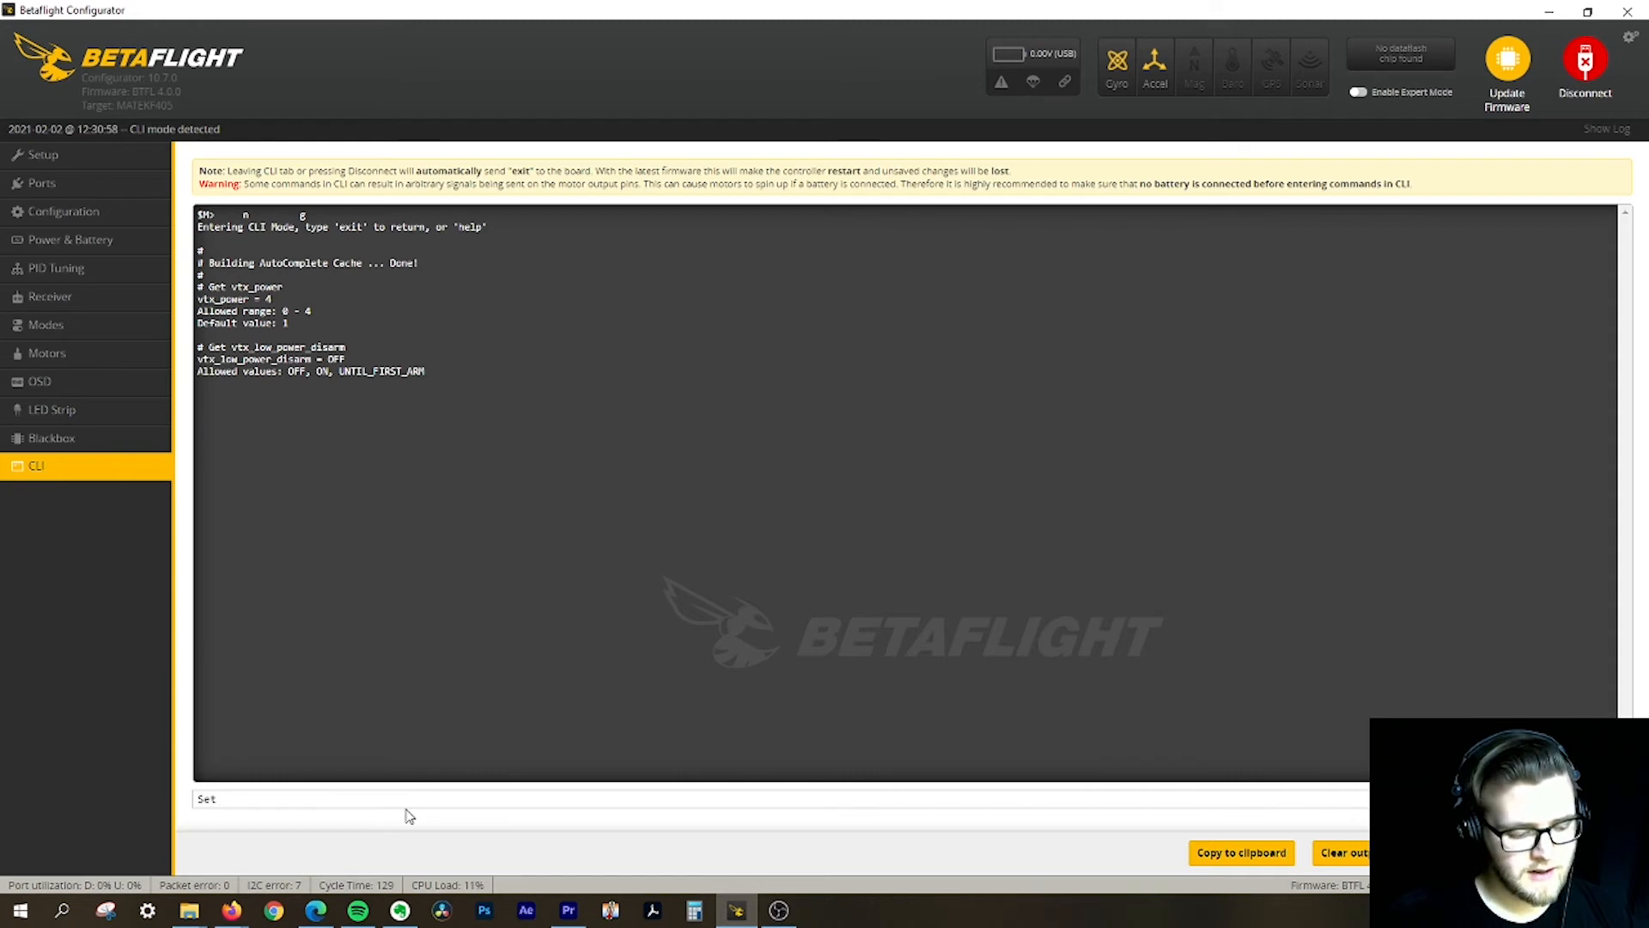
type("VTX")
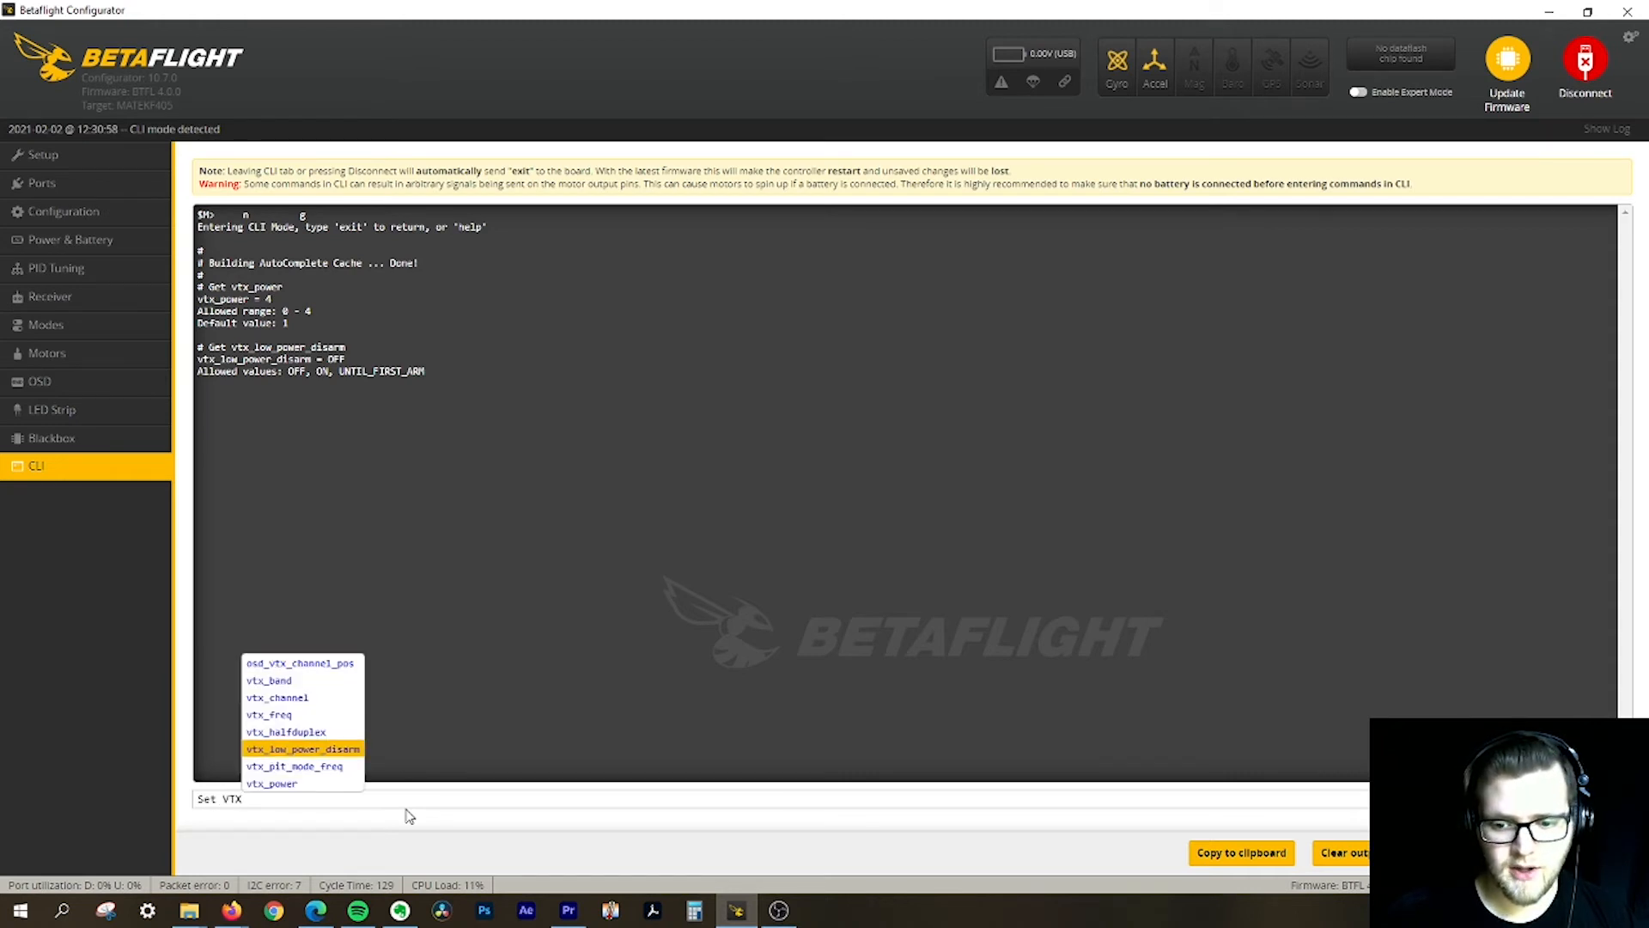
left_click(303, 747)
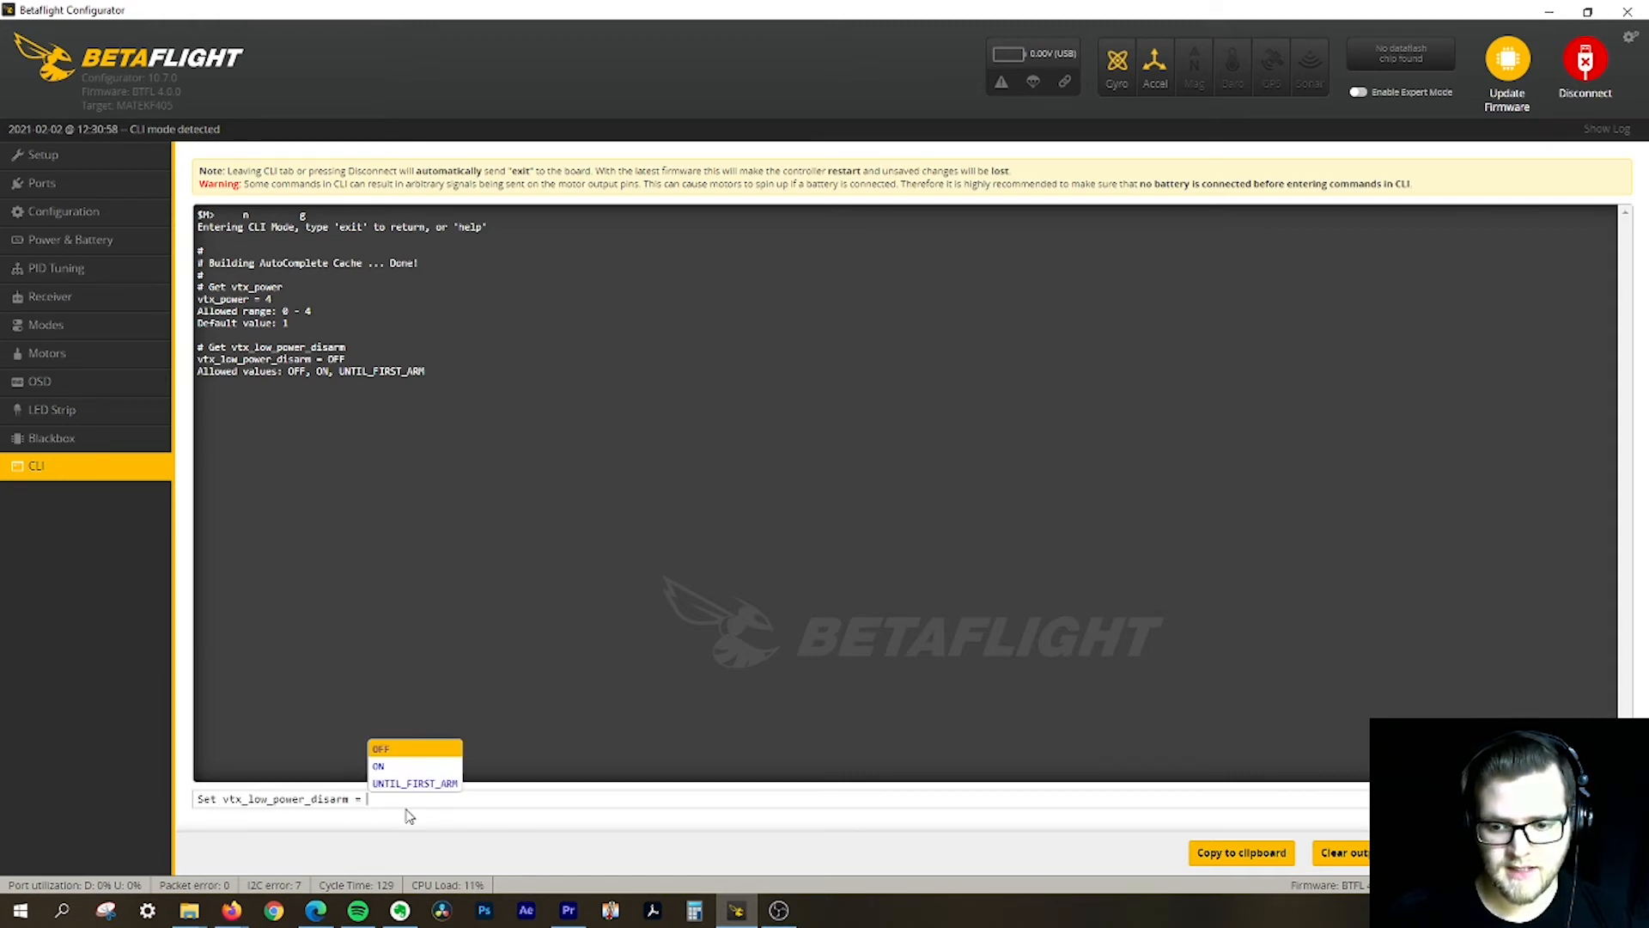
left_click(414, 783)
type("Sa")
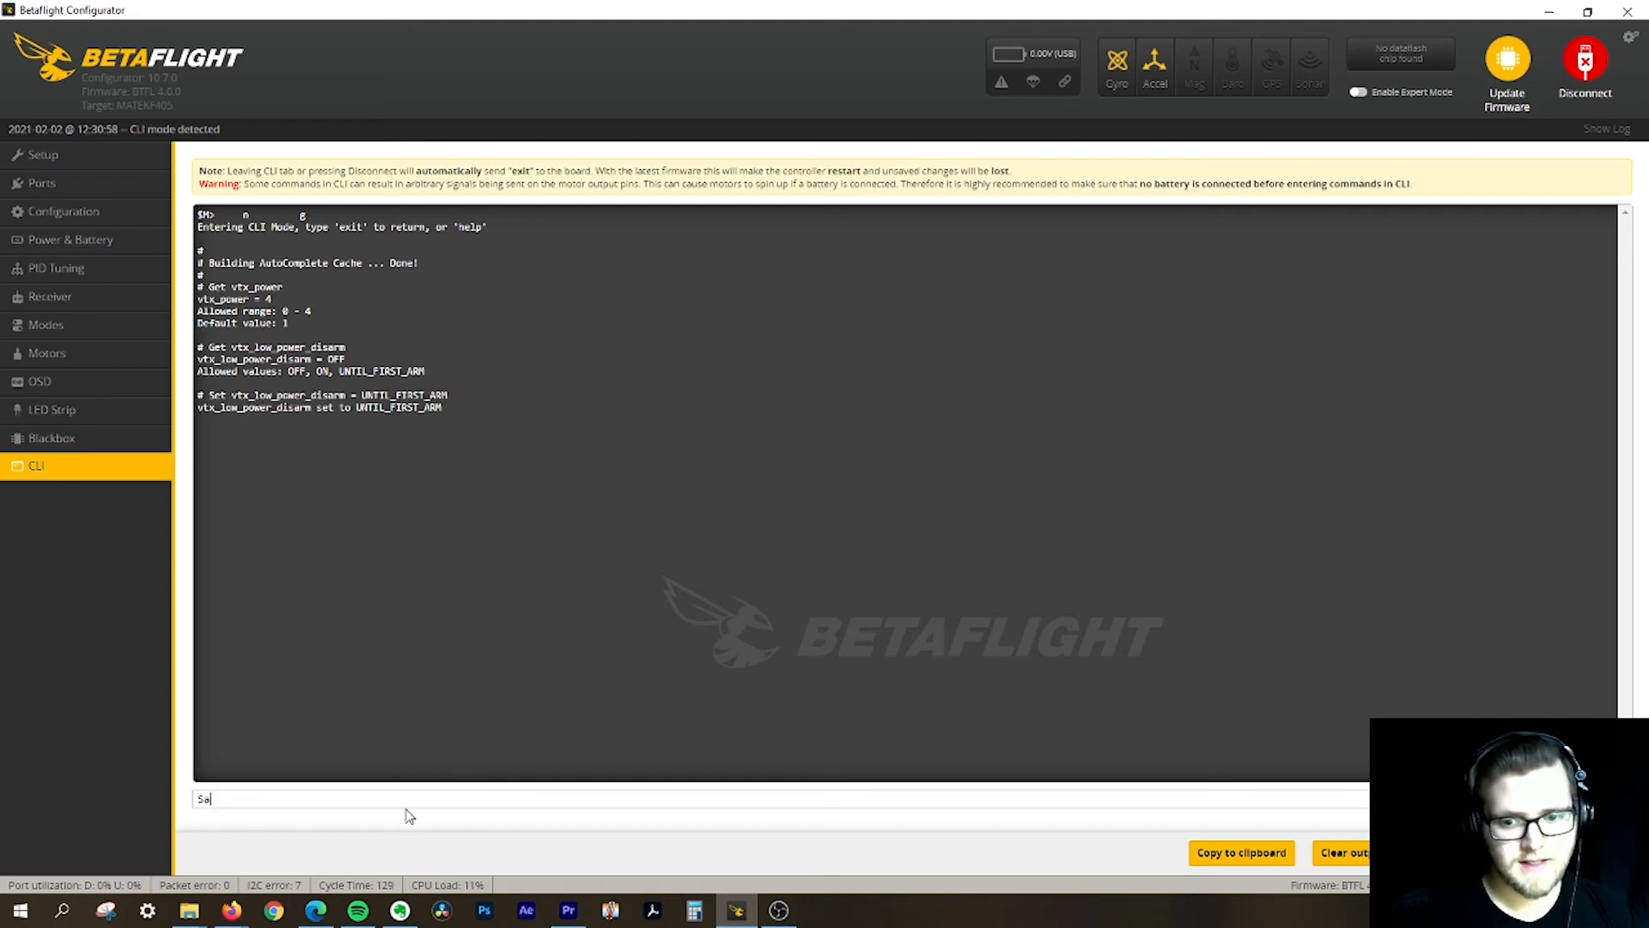
left_click(1586, 65)
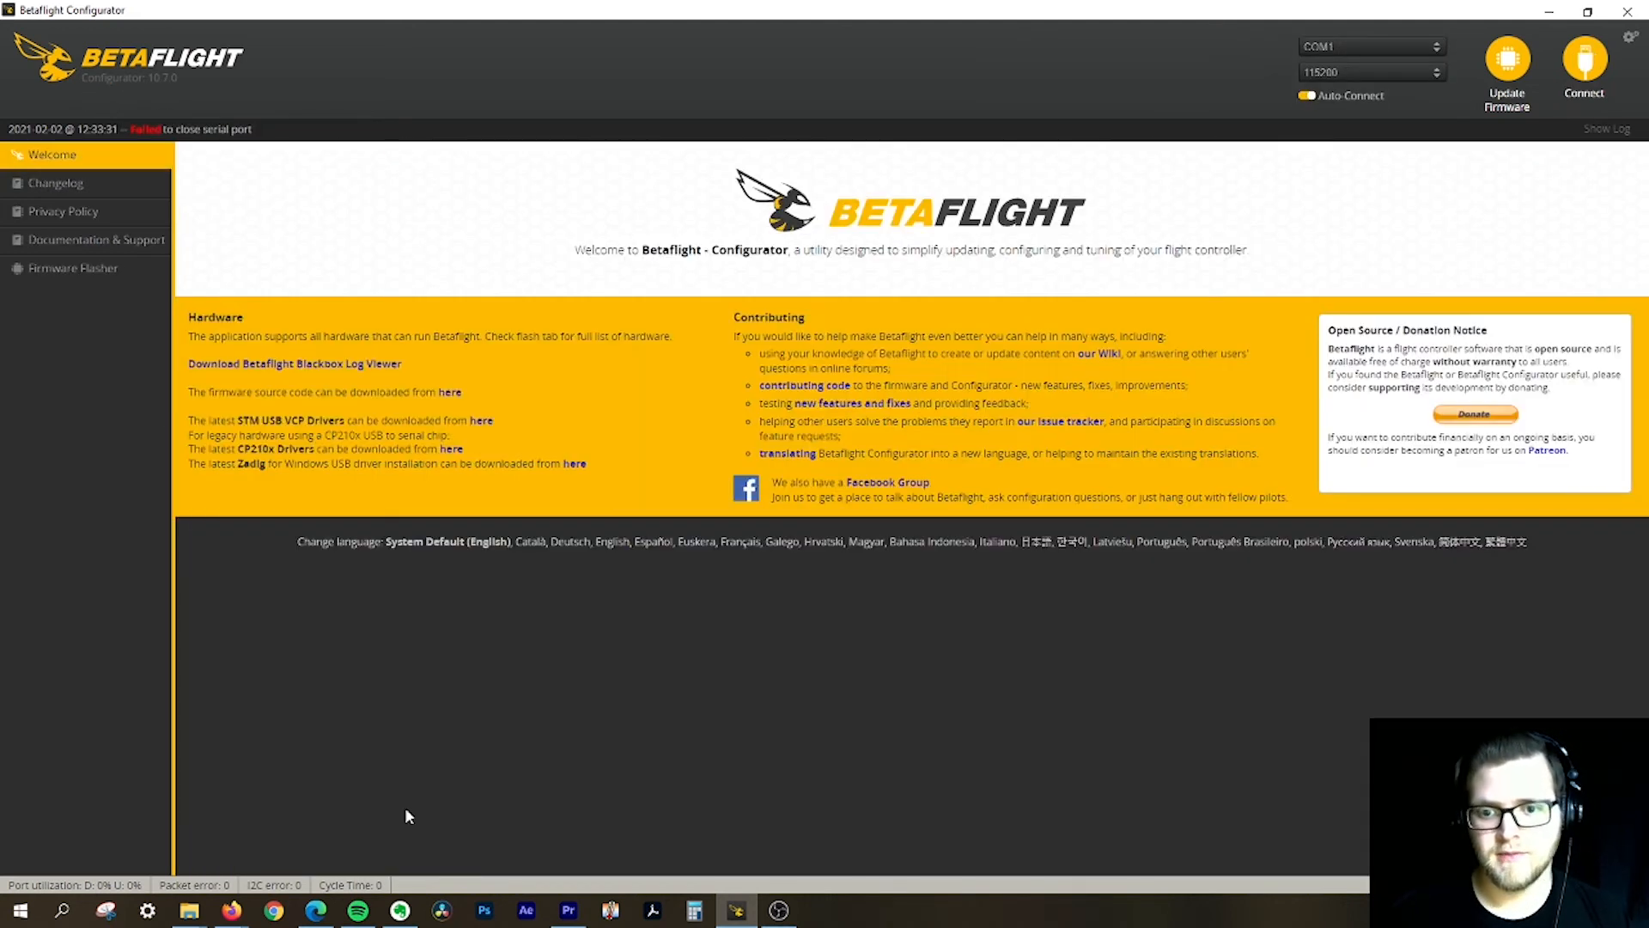
Reconnect, reopen the CLI and run 'get vtx' again
left_click(1582, 60)
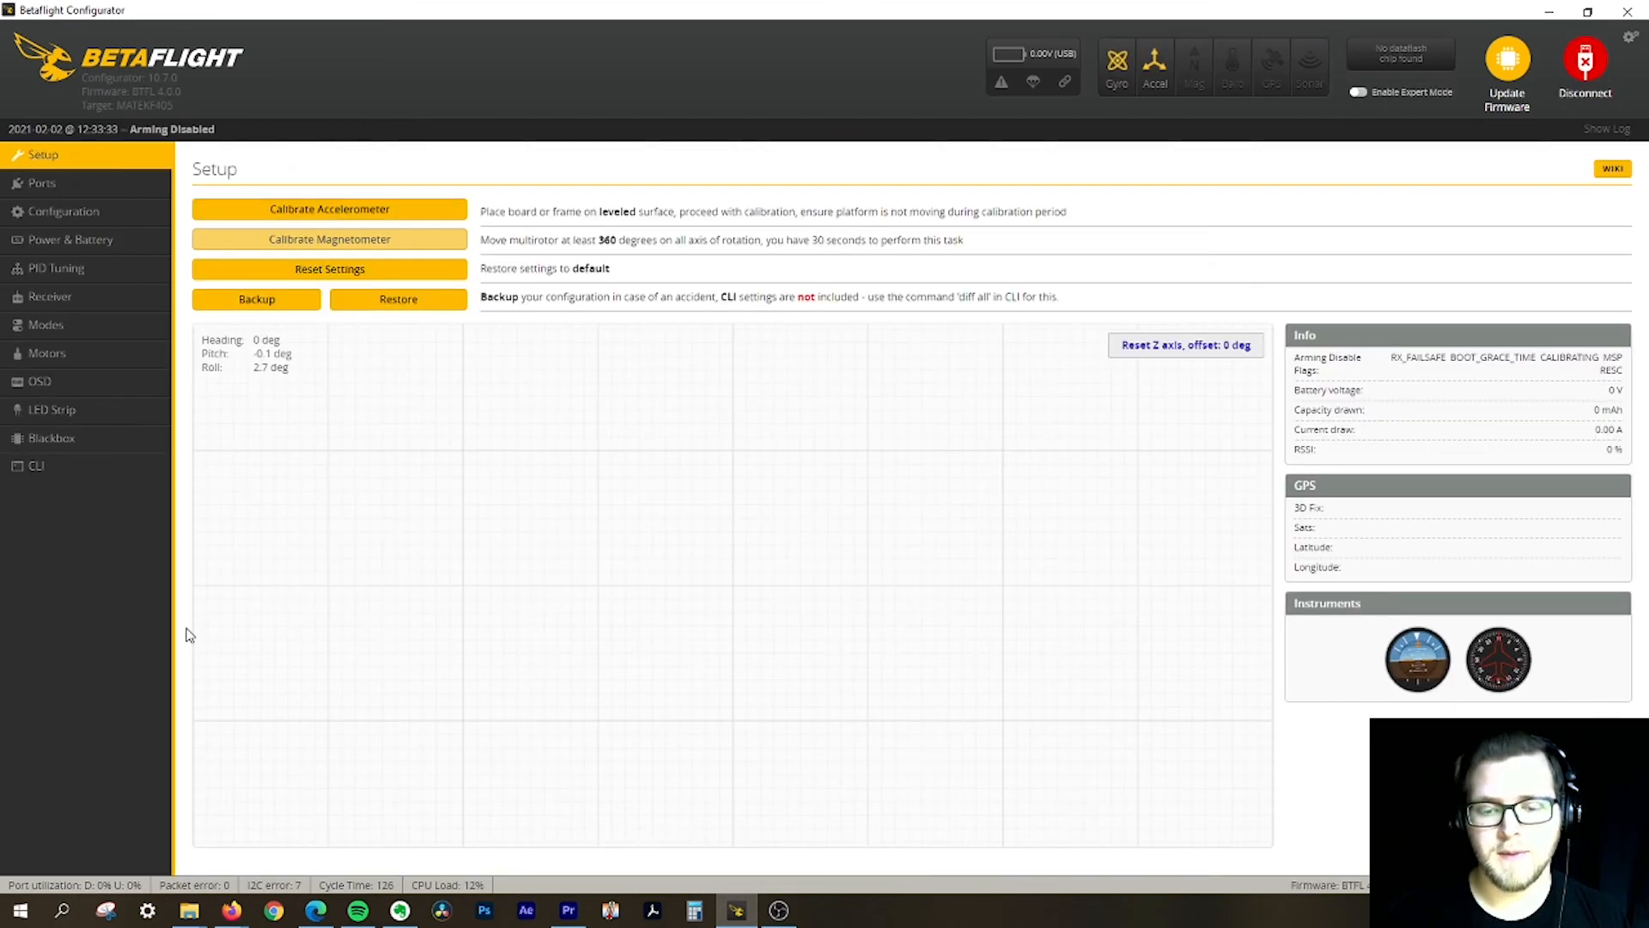
left_click(36, 466)
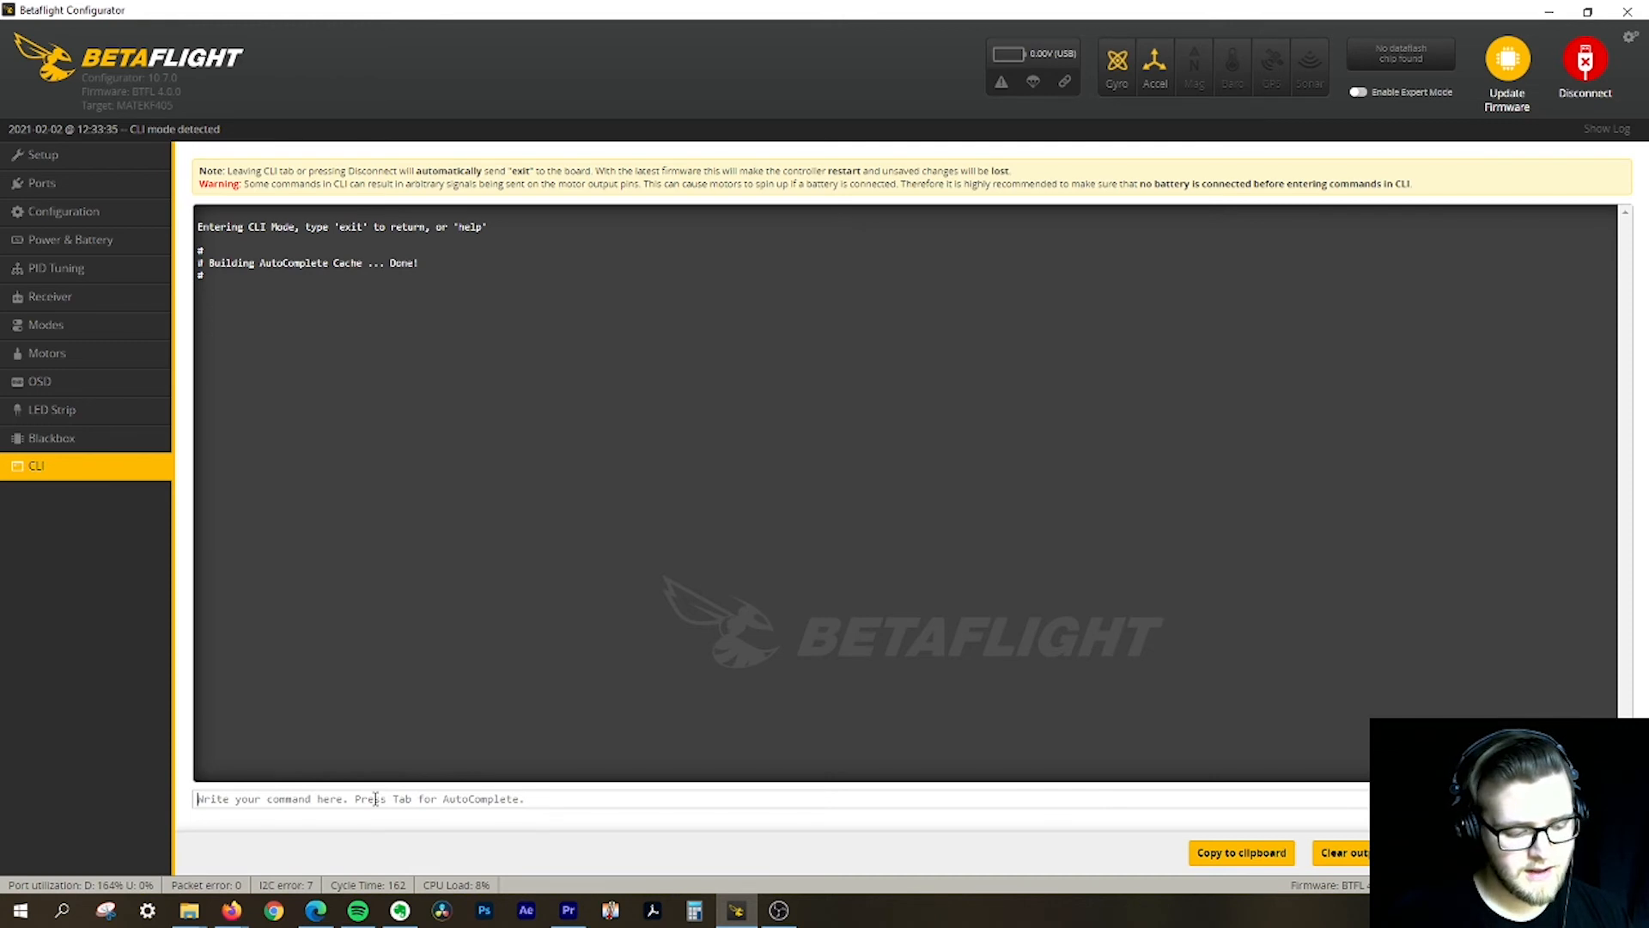
type("Get vtx")
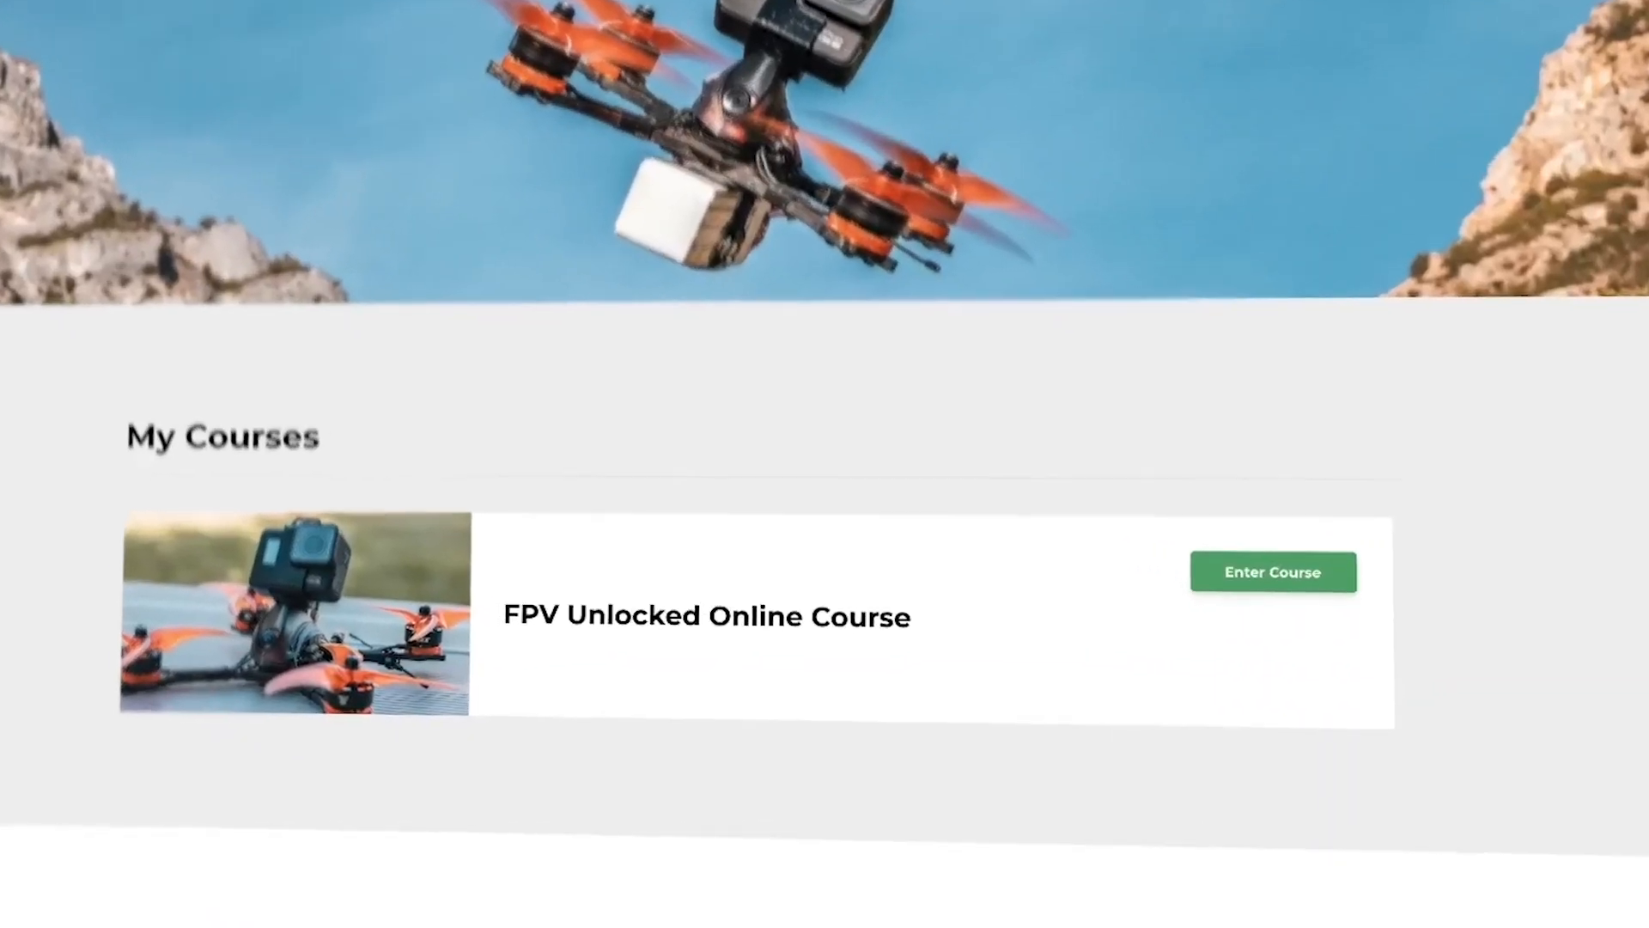
Enter the FPV Unlocked Online Course and scroll its lesson list to the tuning sections
left_click(1273, 570)
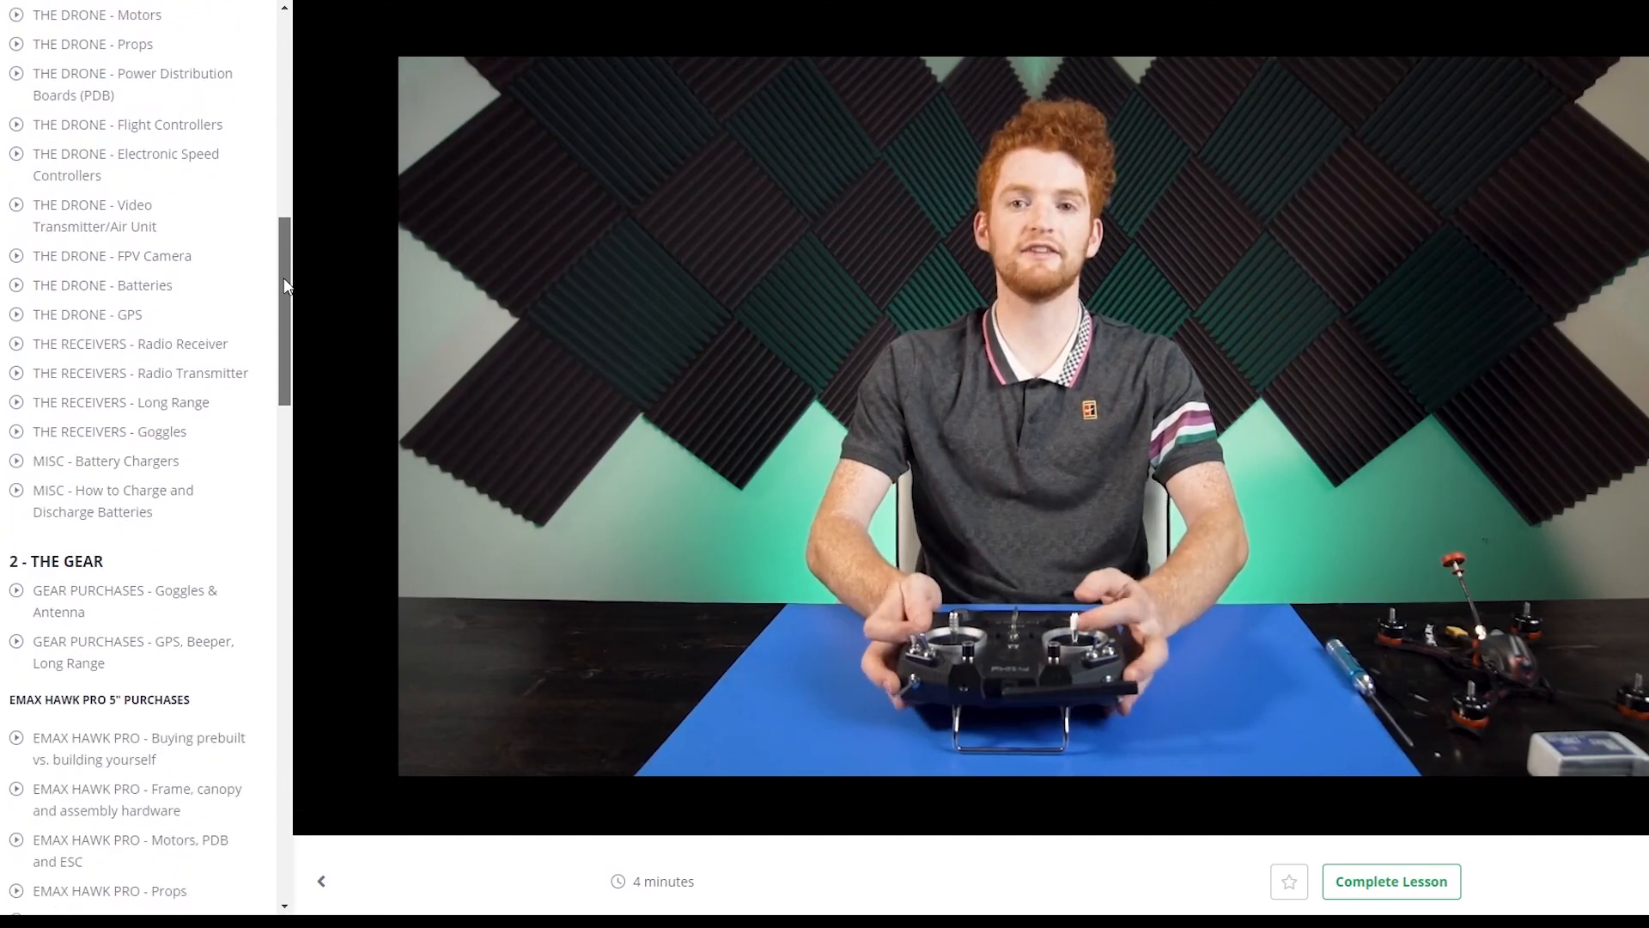
scroll("down", 3)
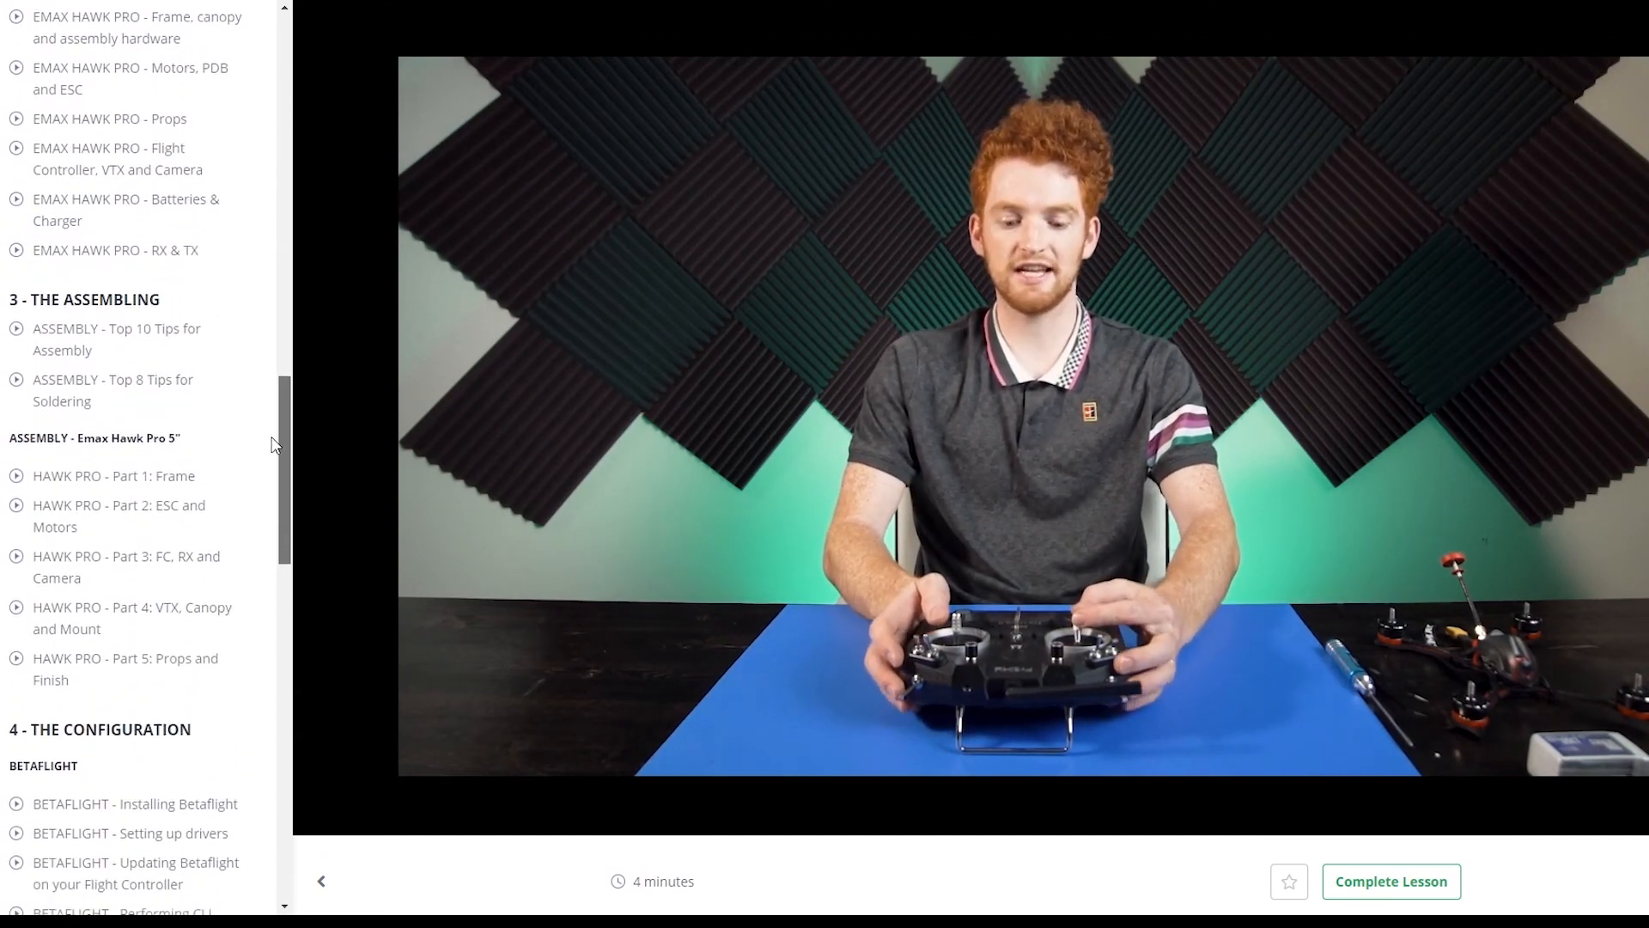
scroll("down", 3)
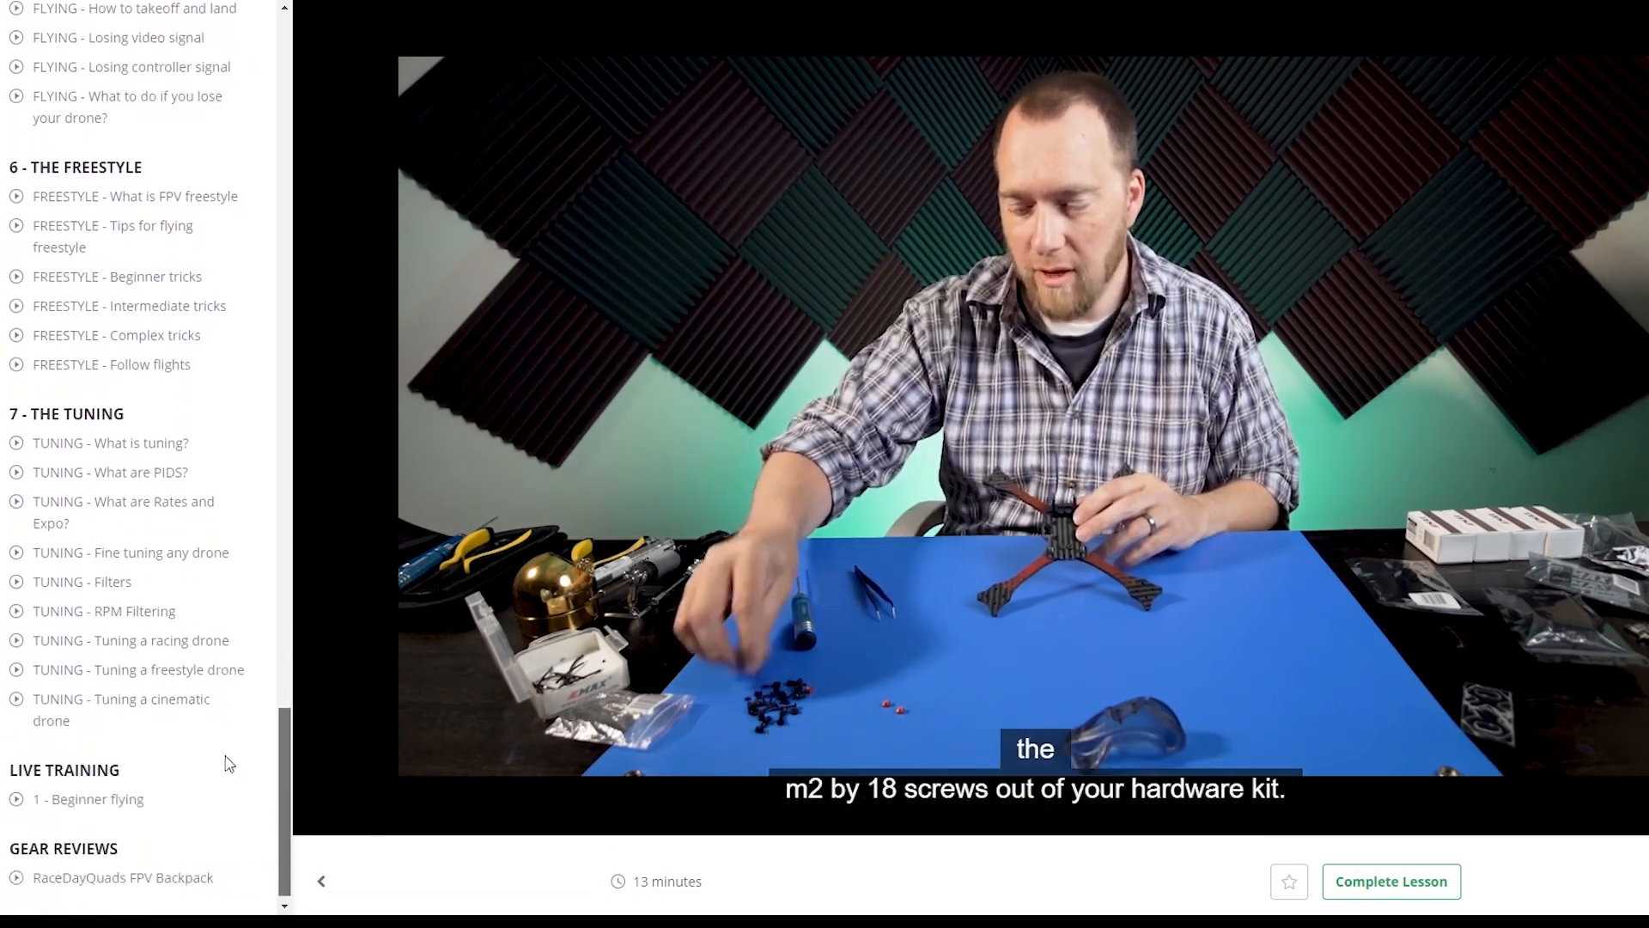